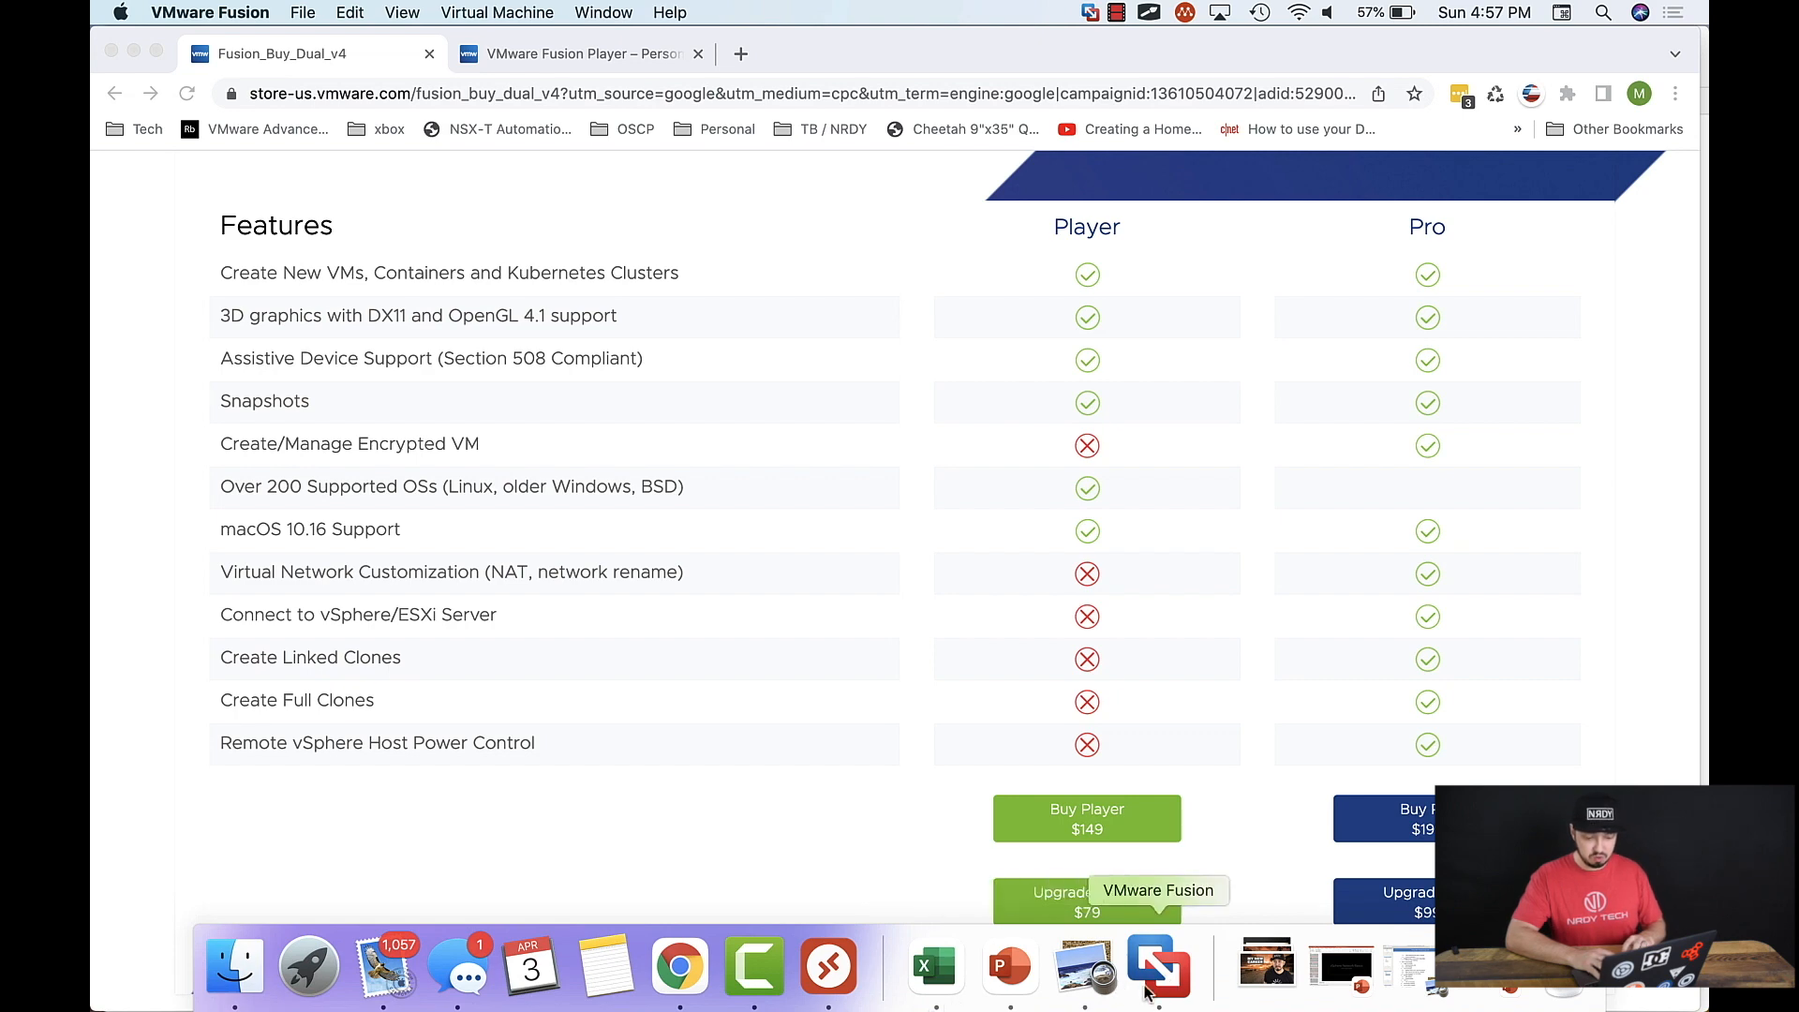
Step: Switch from the browser to the suspended Windows 10 x64 VM window via the Dock
left_click(1158, 966)
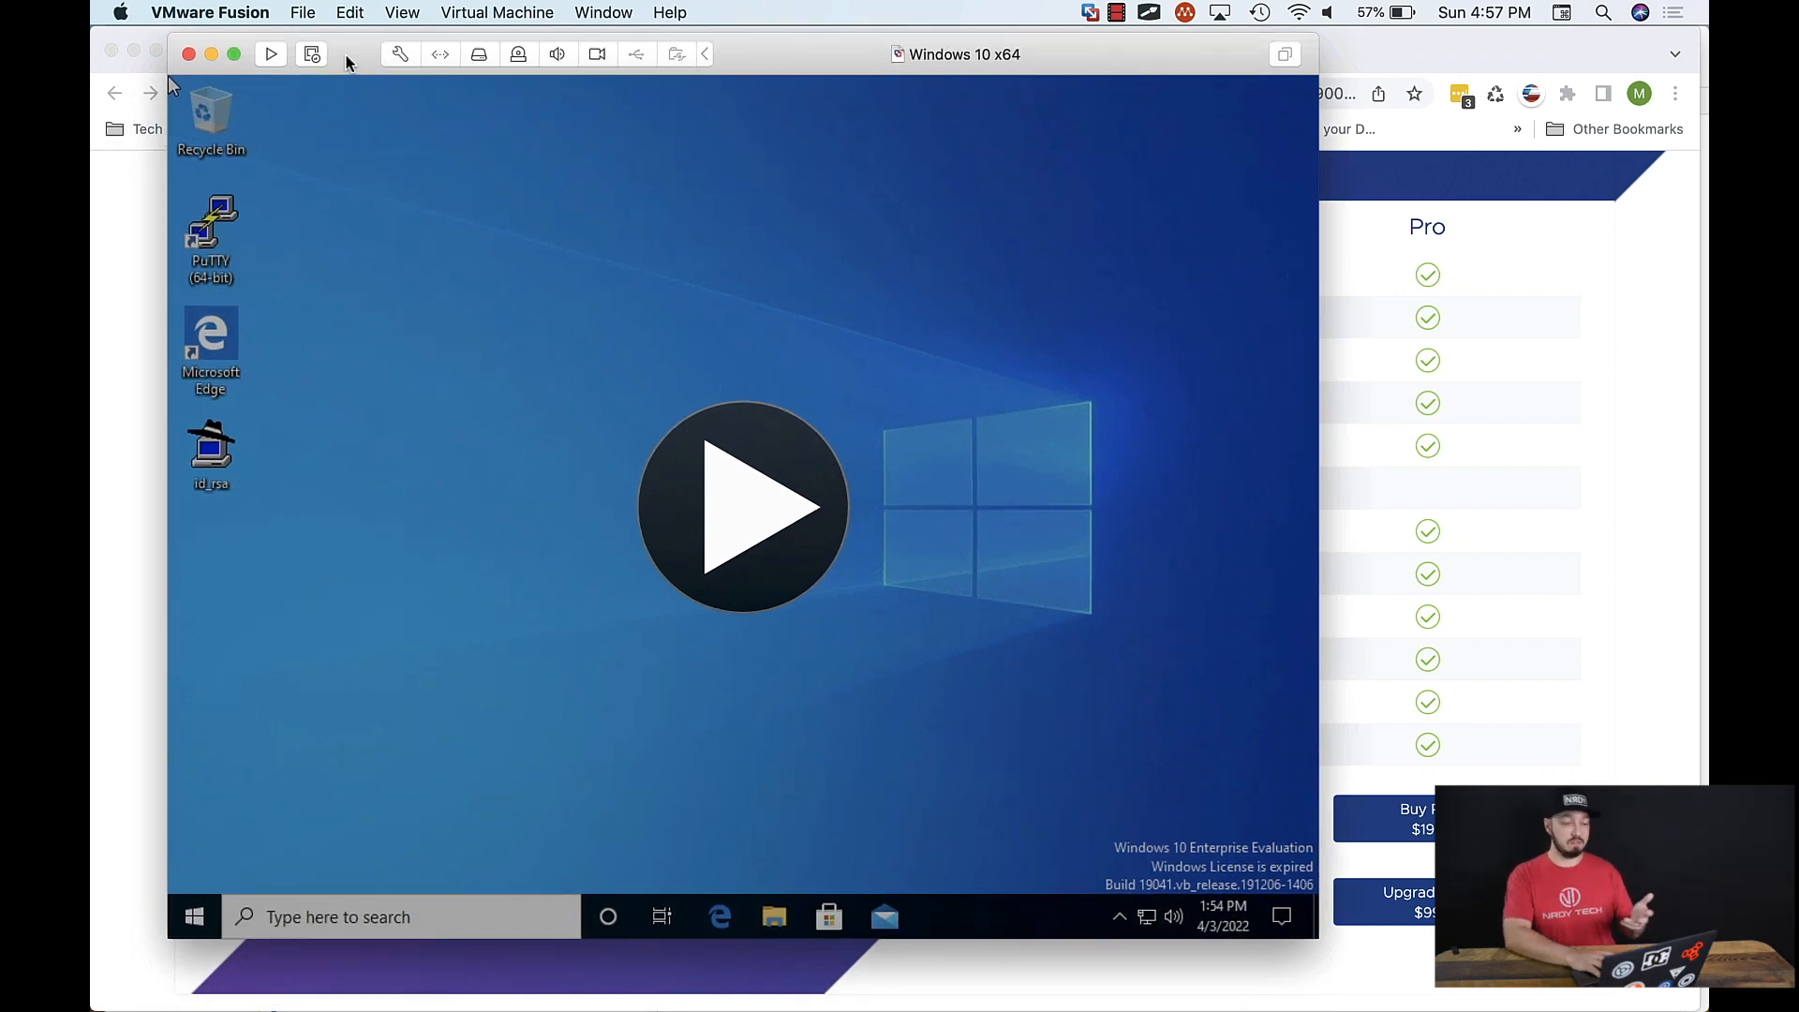
mouse_move(650, 388)
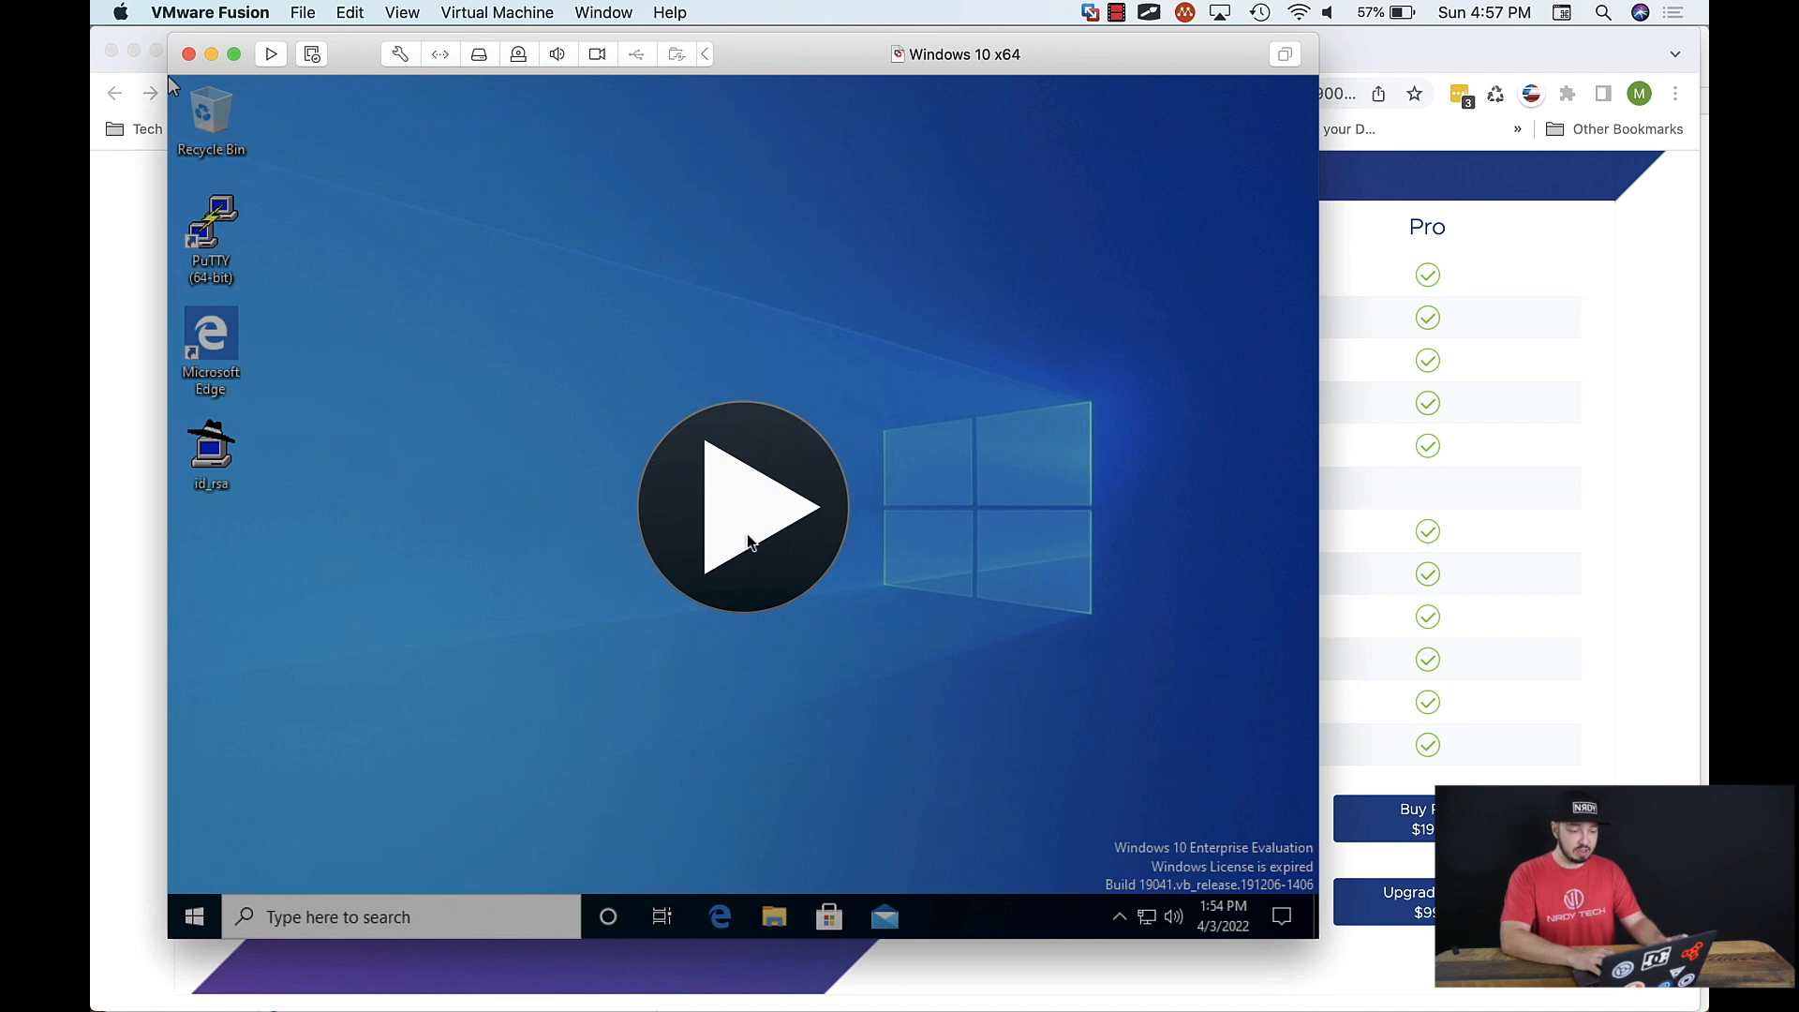
Step: Resume the suspended Windows 10 x64 machine with the play overlay so its desktop runs live
left_click(744, 508)
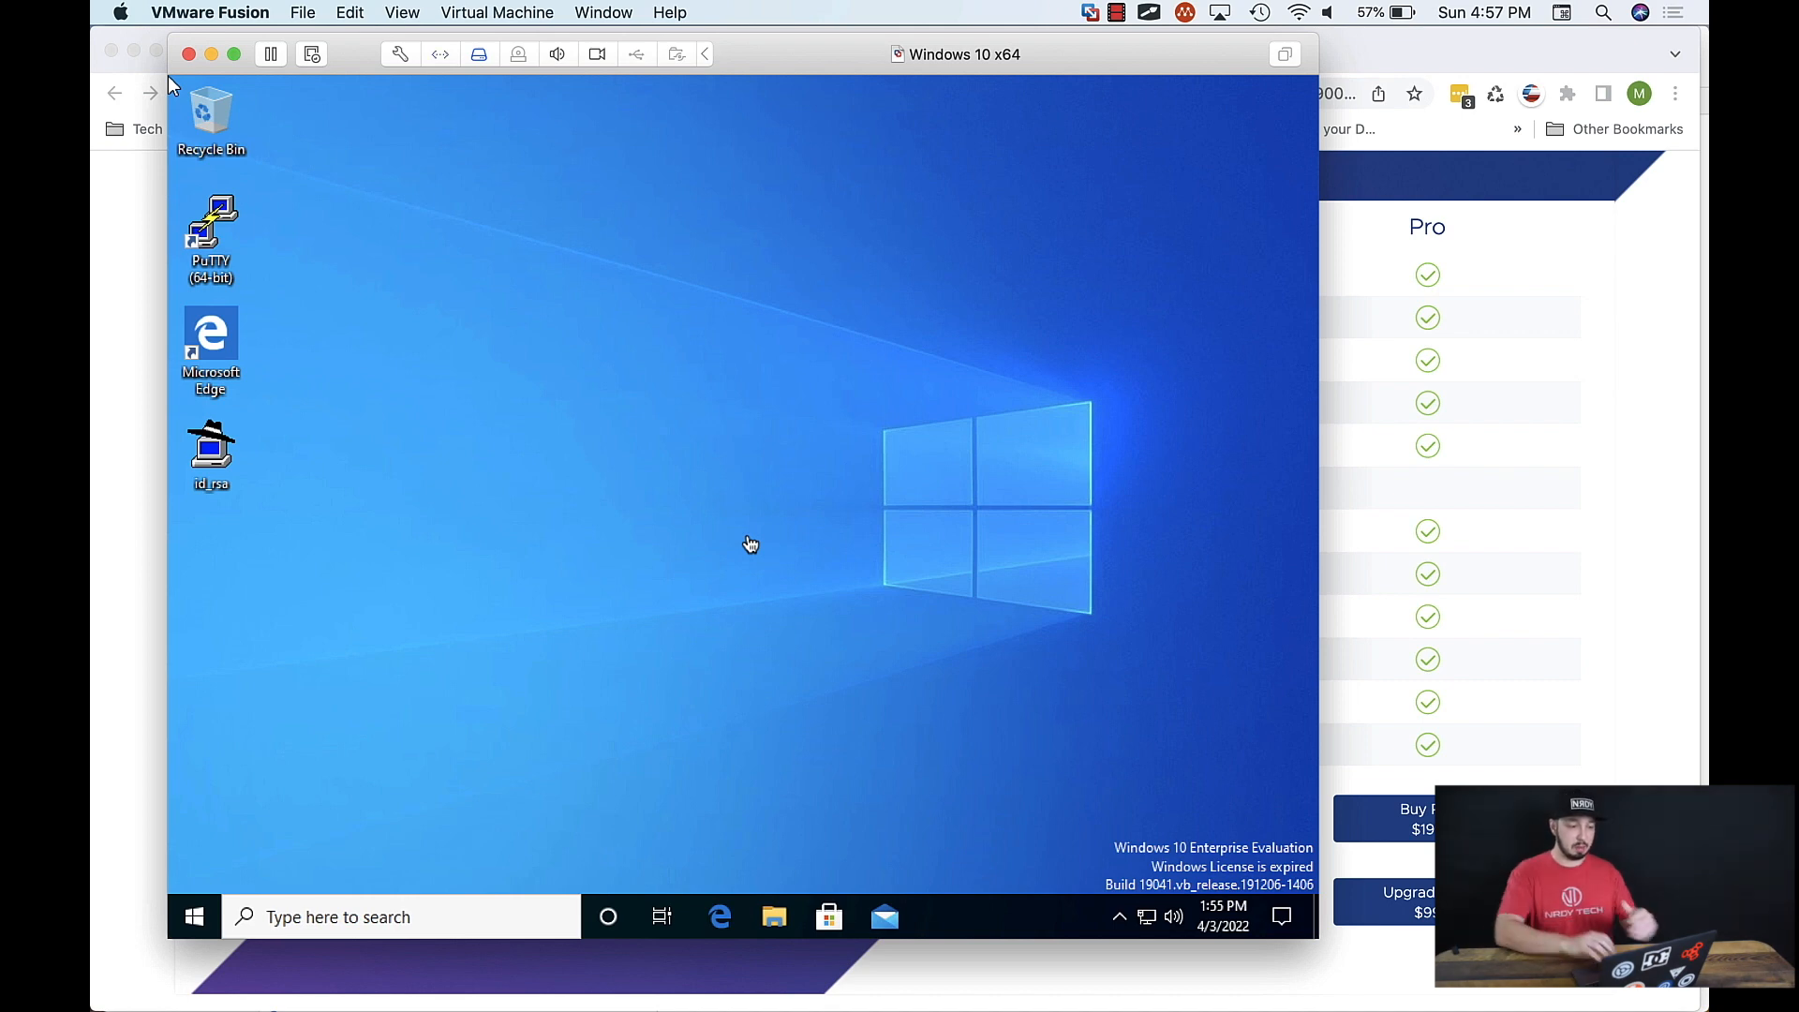
mouse_move(253, 341)
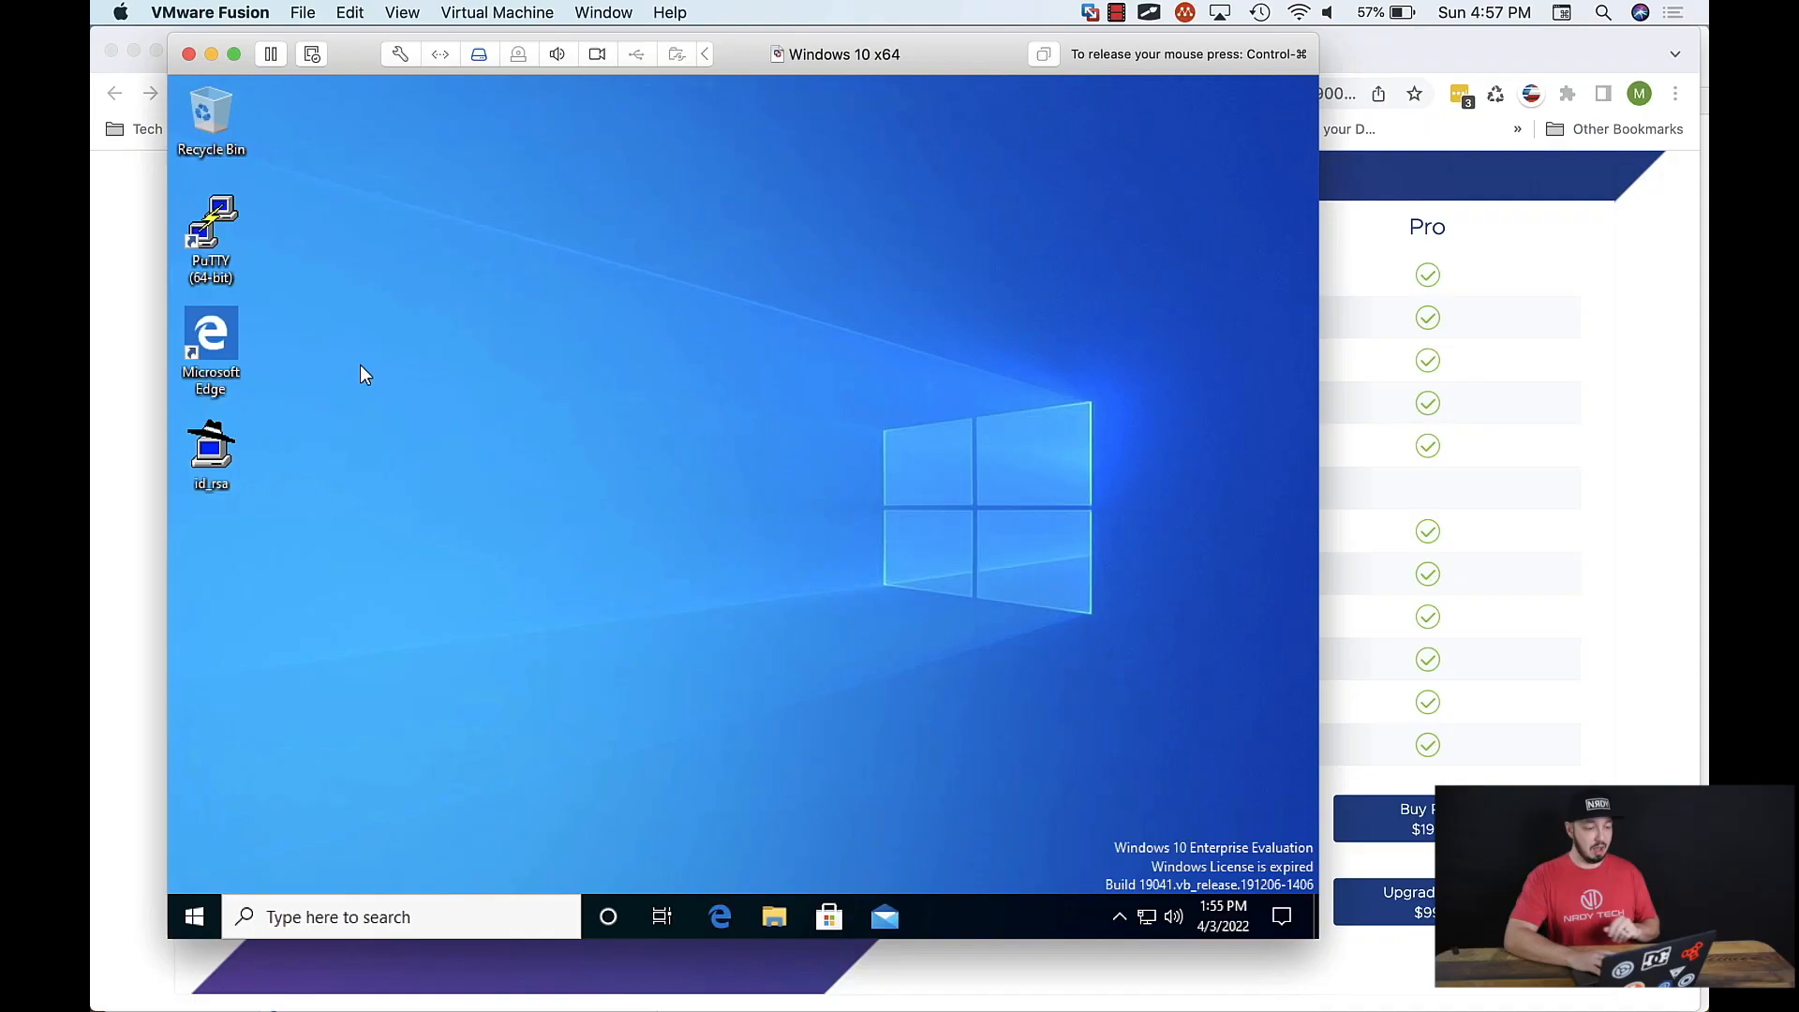
mouse_move(286, 152)
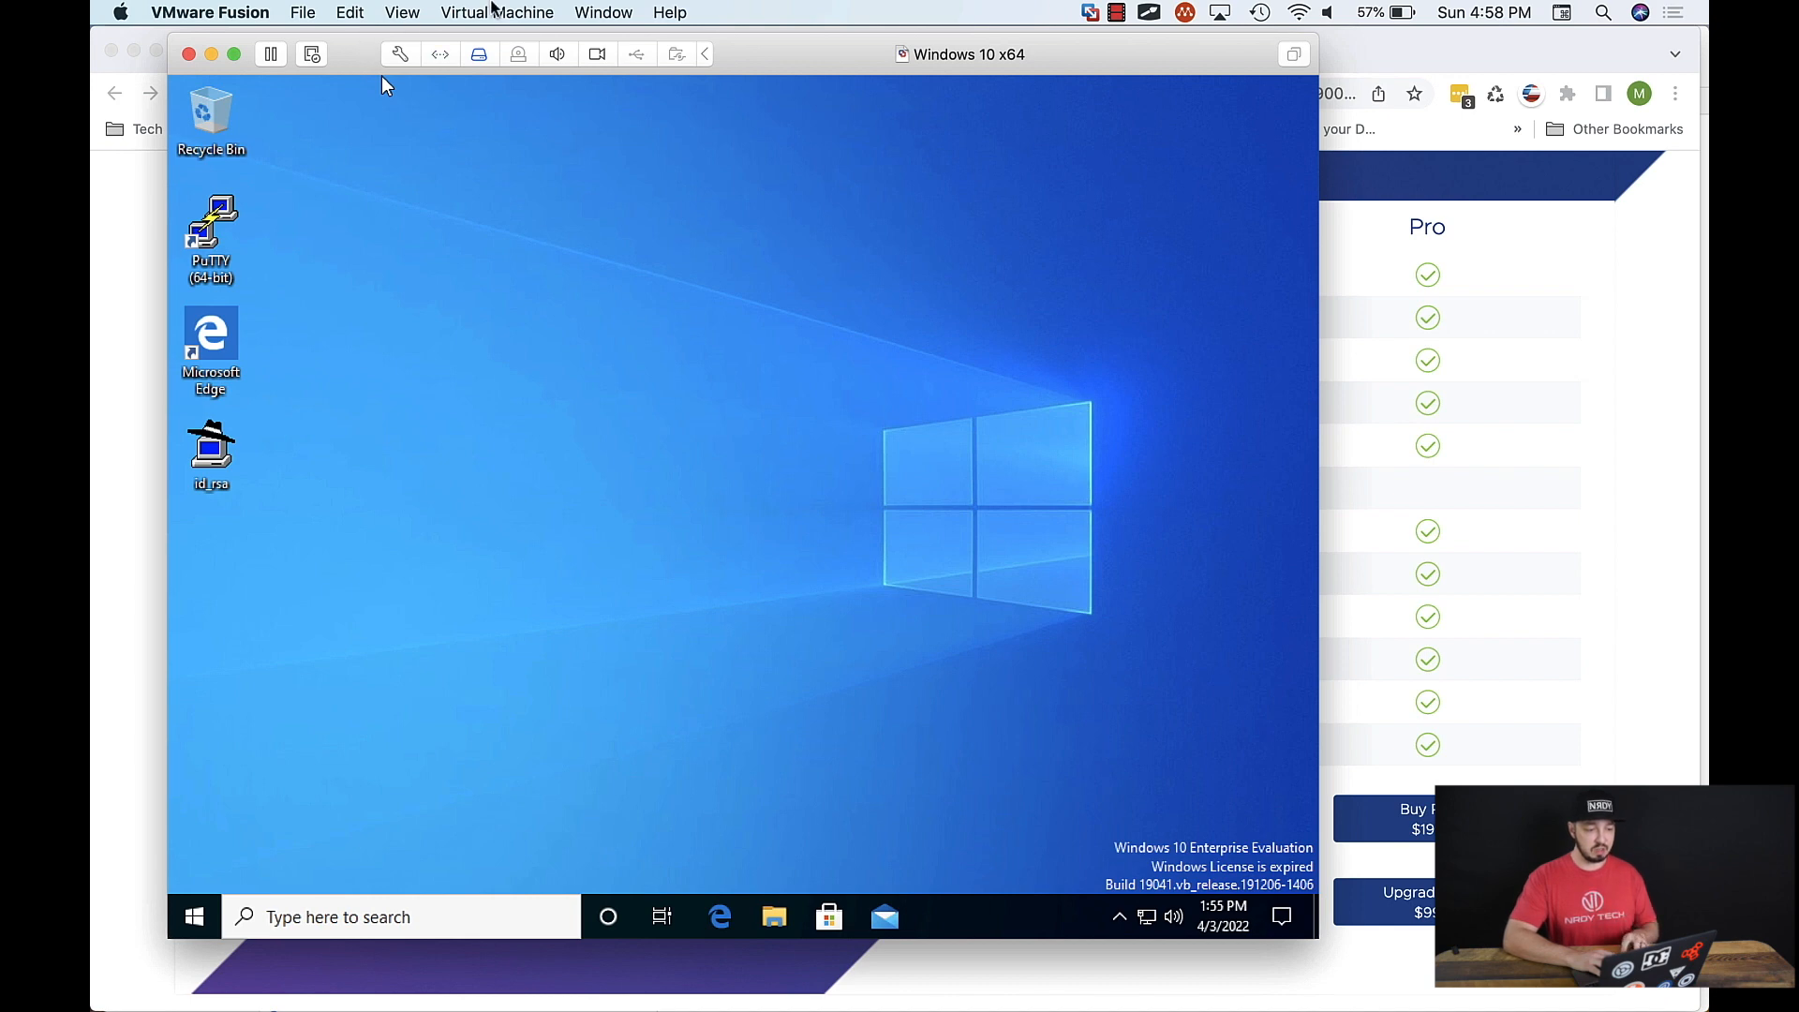
Step: Show the Virtual Machine Library from the Window menu, listing Windows 10 x64 as running
left_click(601, 13)
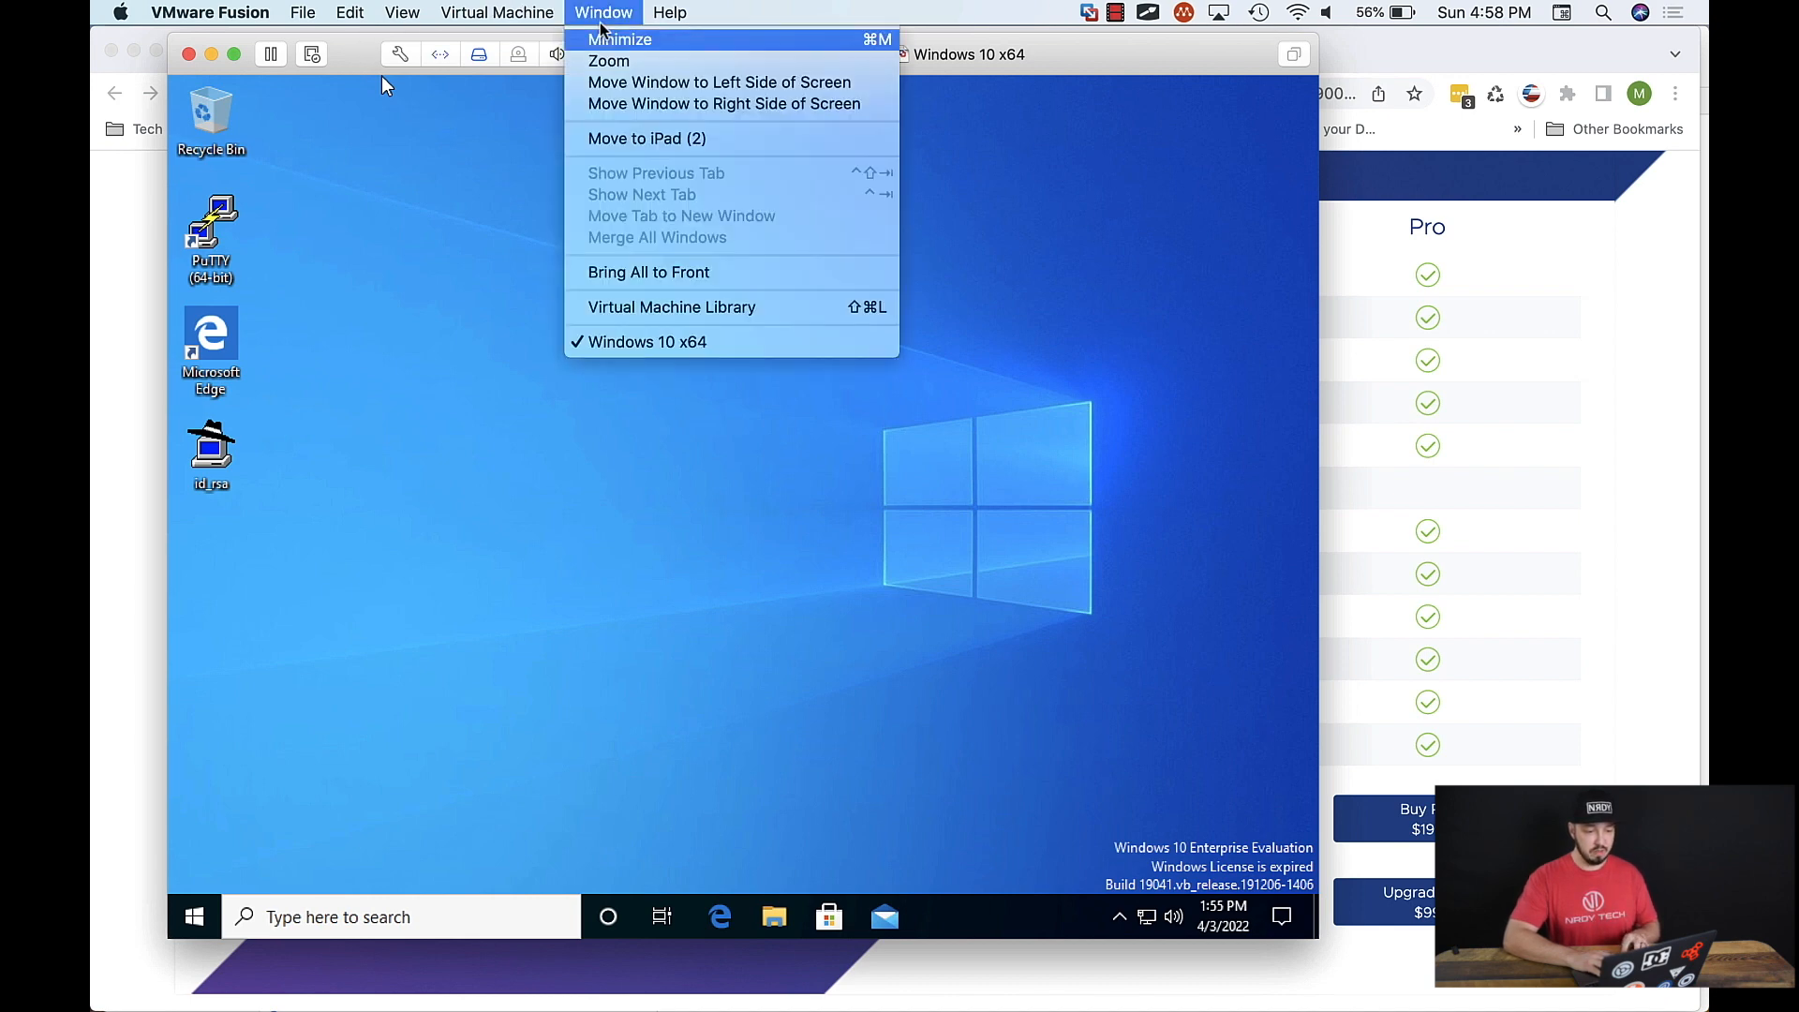
mouse_move(670, 305)
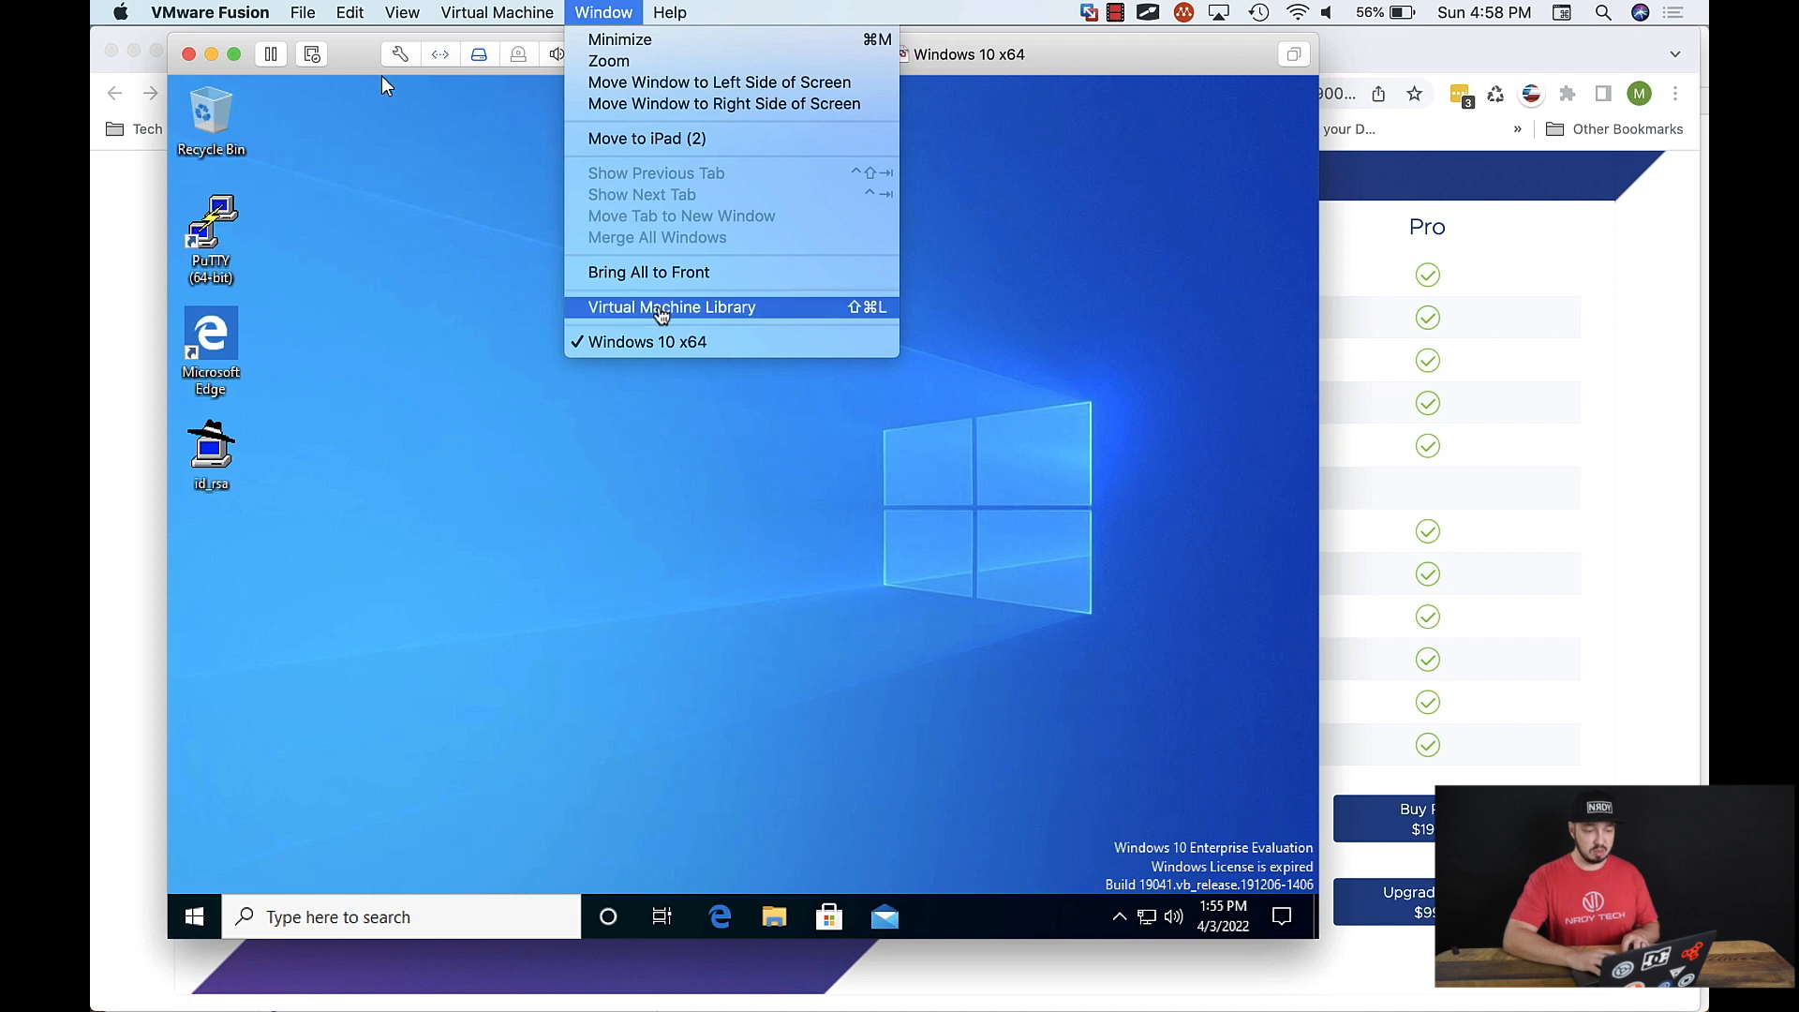
left_click(670, 305)
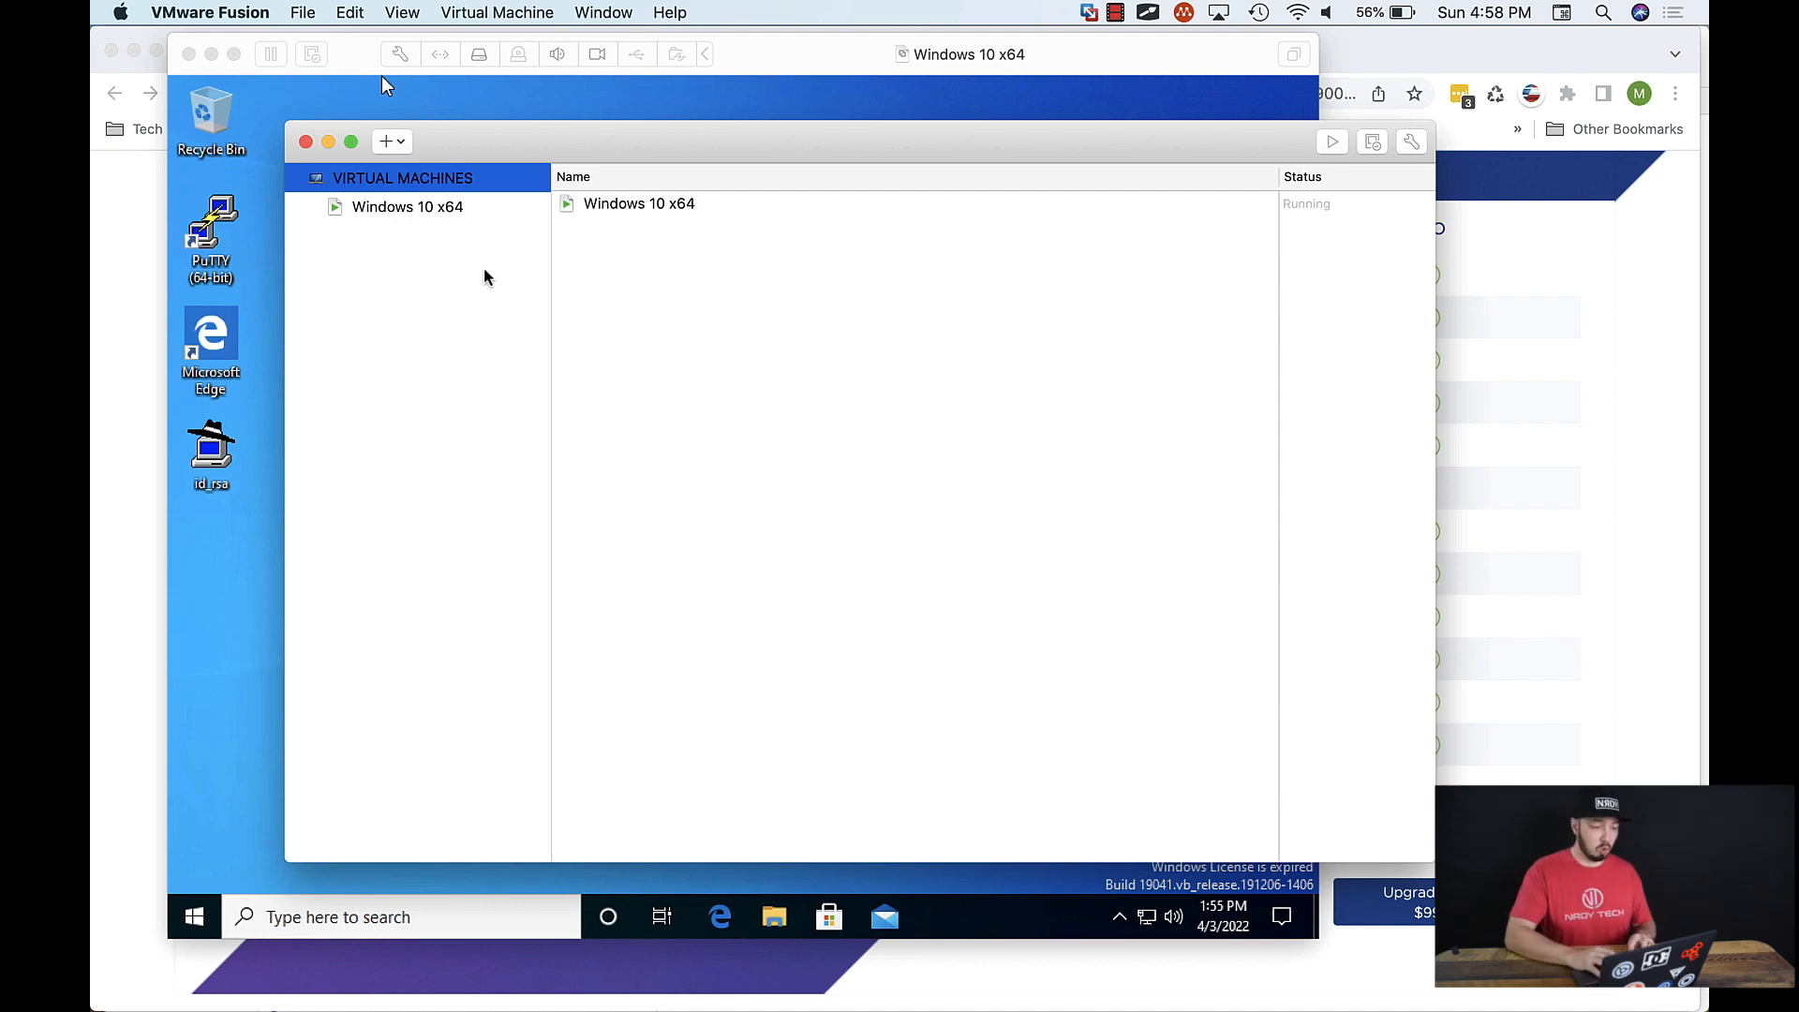
left_click(393, 141)
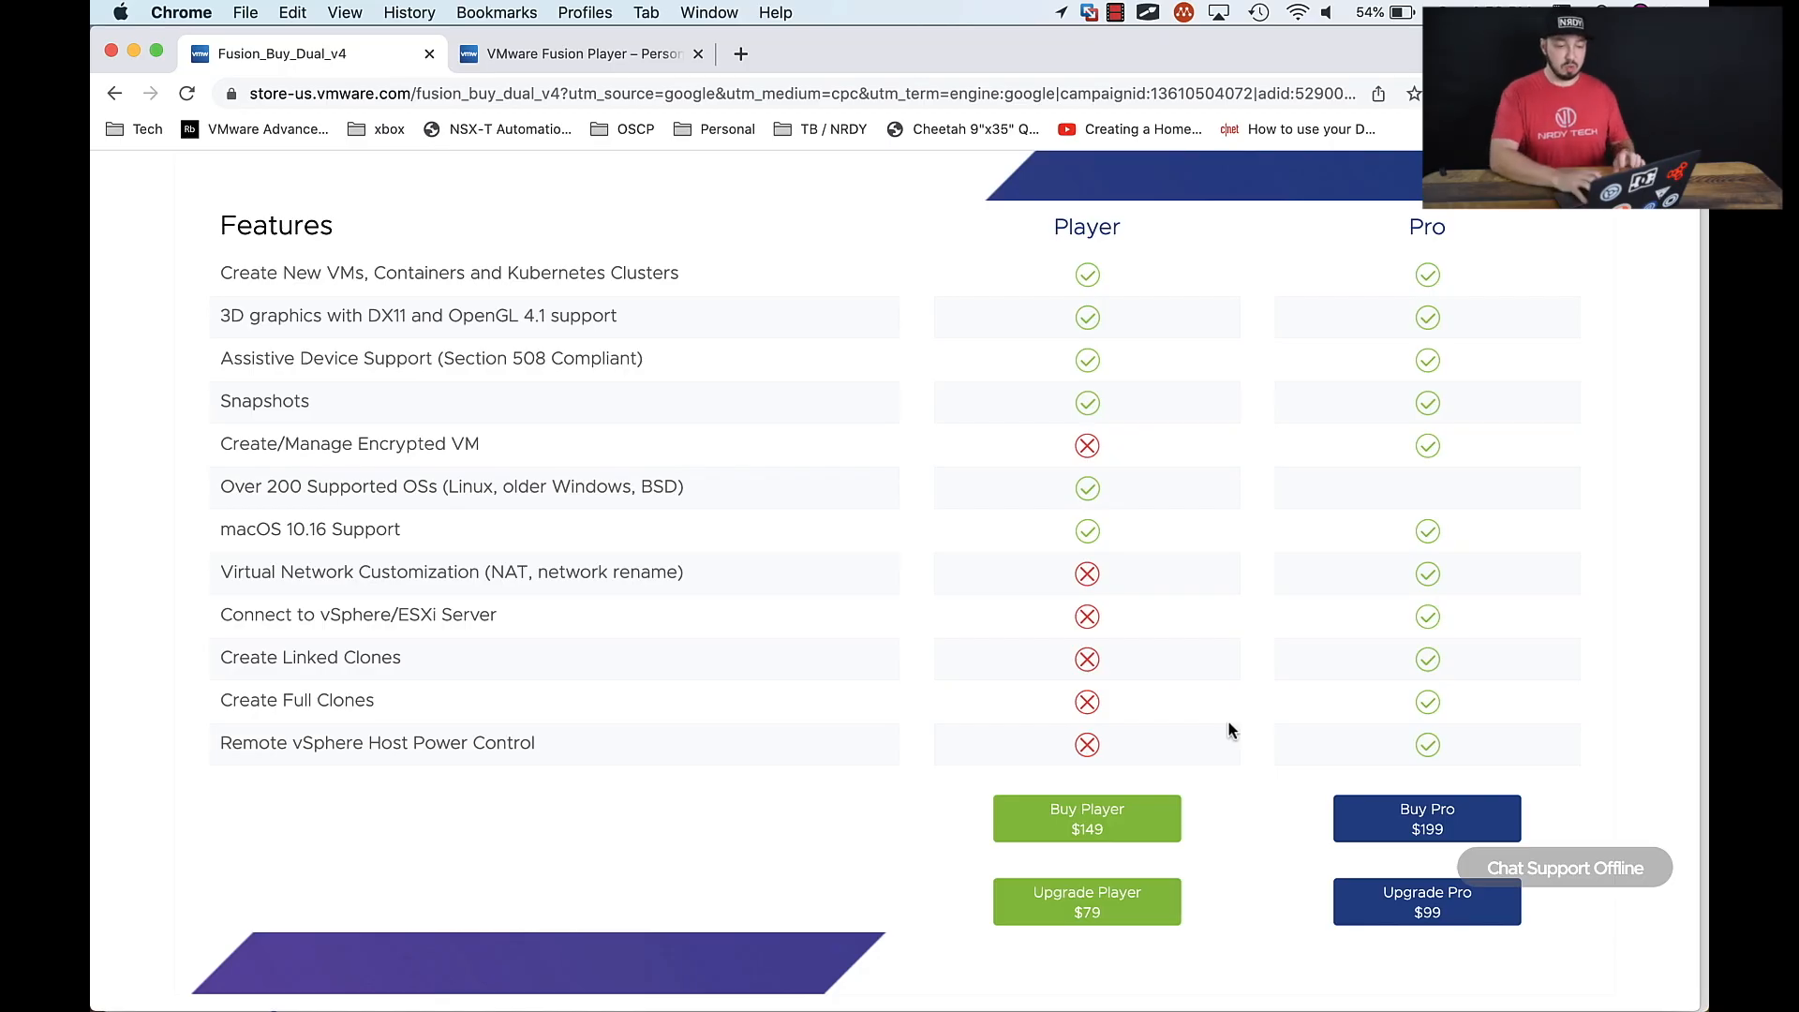
mouse_move(1057, 618)
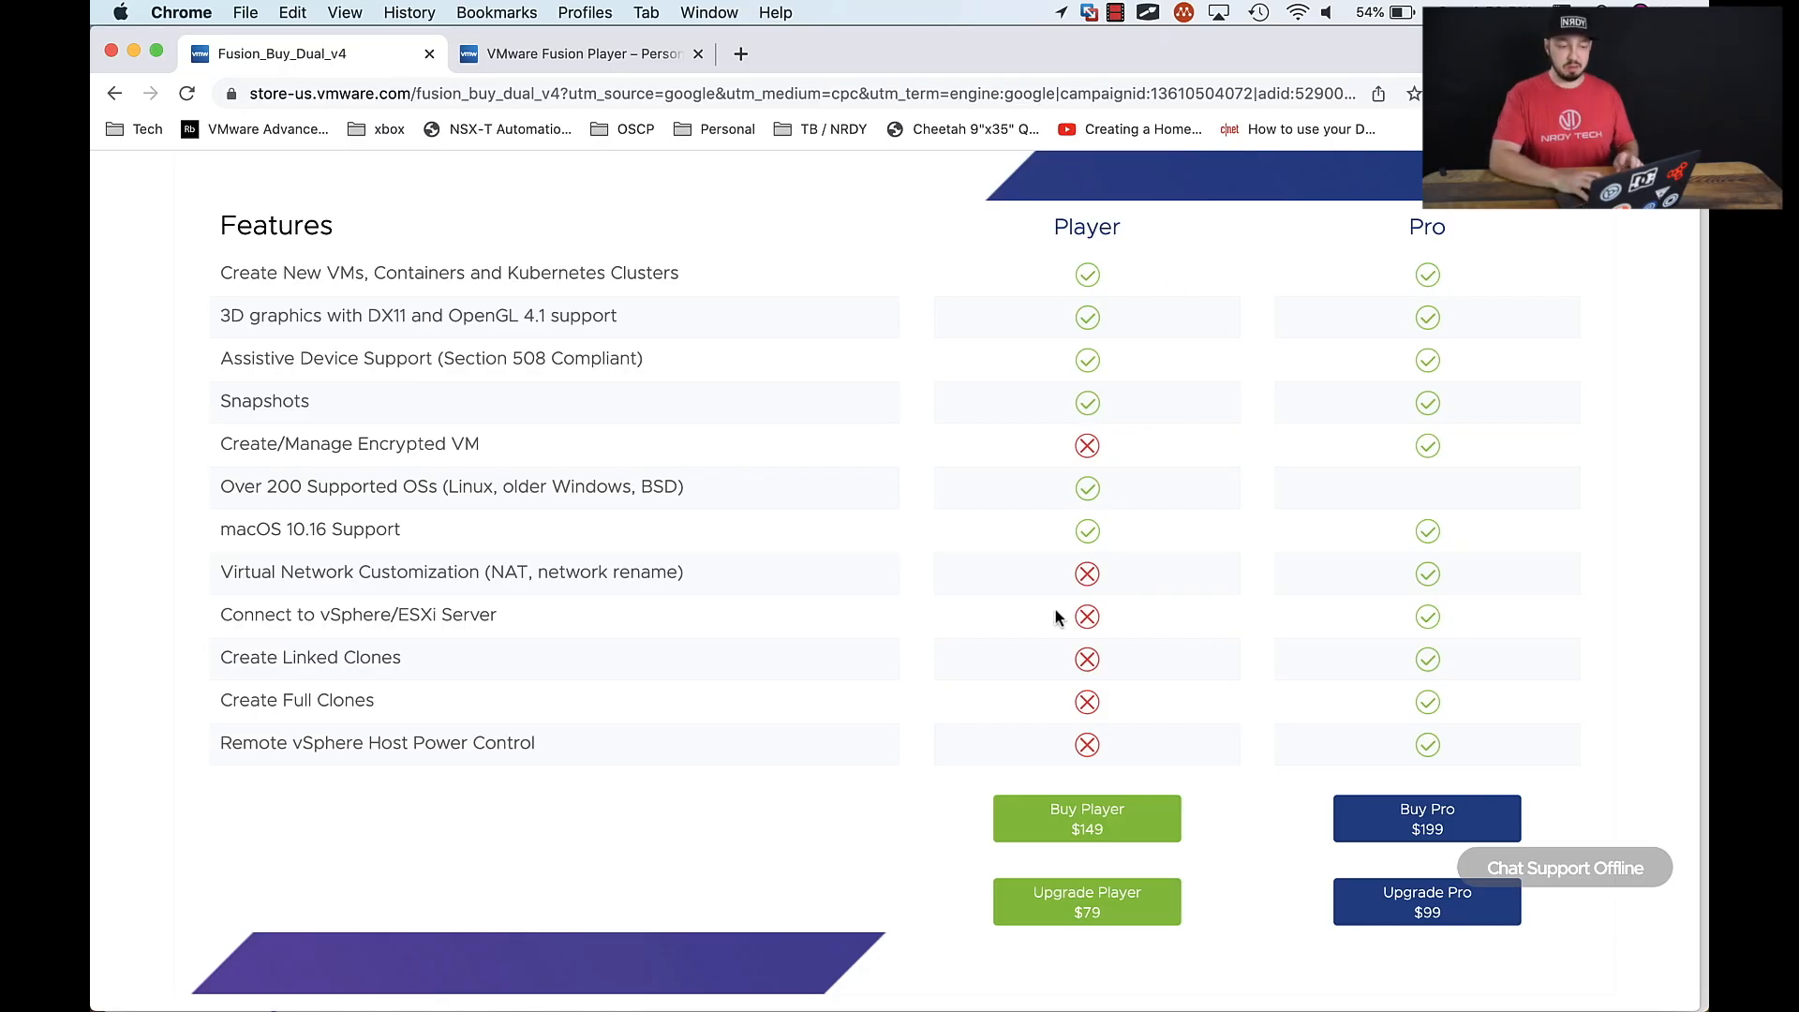
Step: Switch to Chrome's Fusion_Buy_Dual_v4 tab with the Player vs Pro features table
left_click(579, 52)
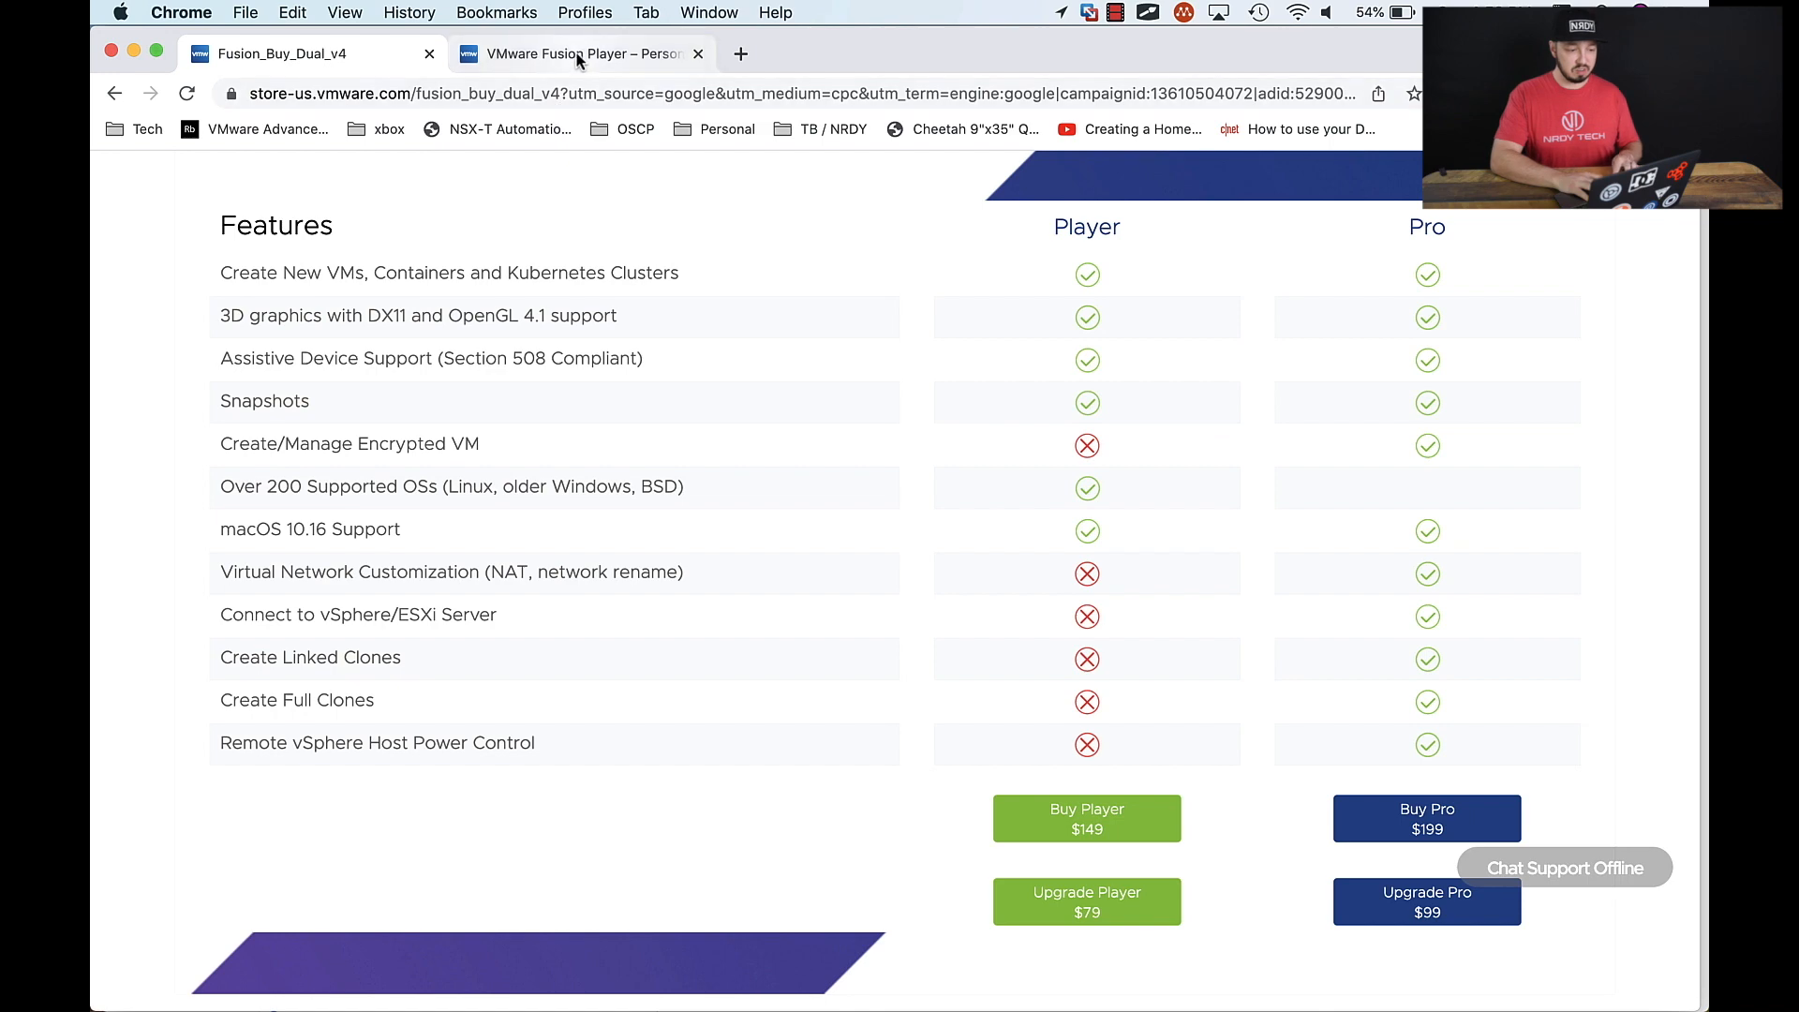
Step: Read the Fusion Player Personal Use License page, highlighting heading text, then return to Fusion_Buy_Dual_v4
left_click(579, 52)
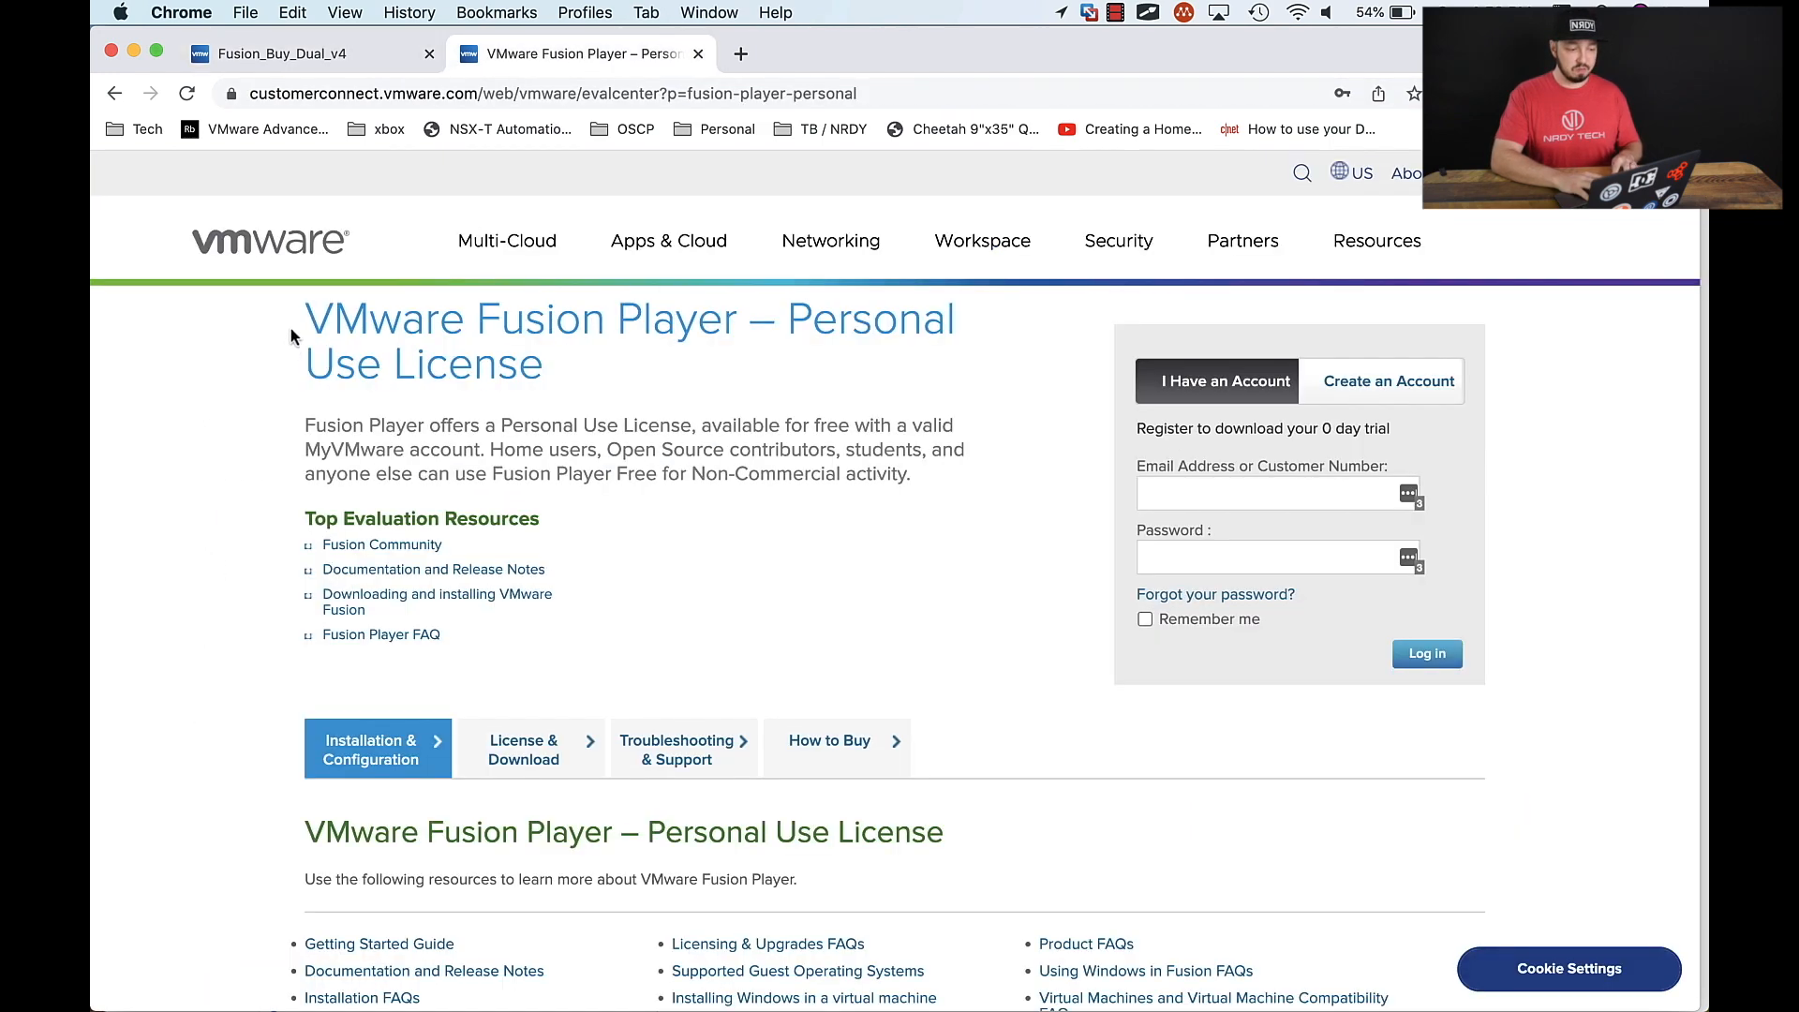
left_click_drag(306, 318, 734, 319)
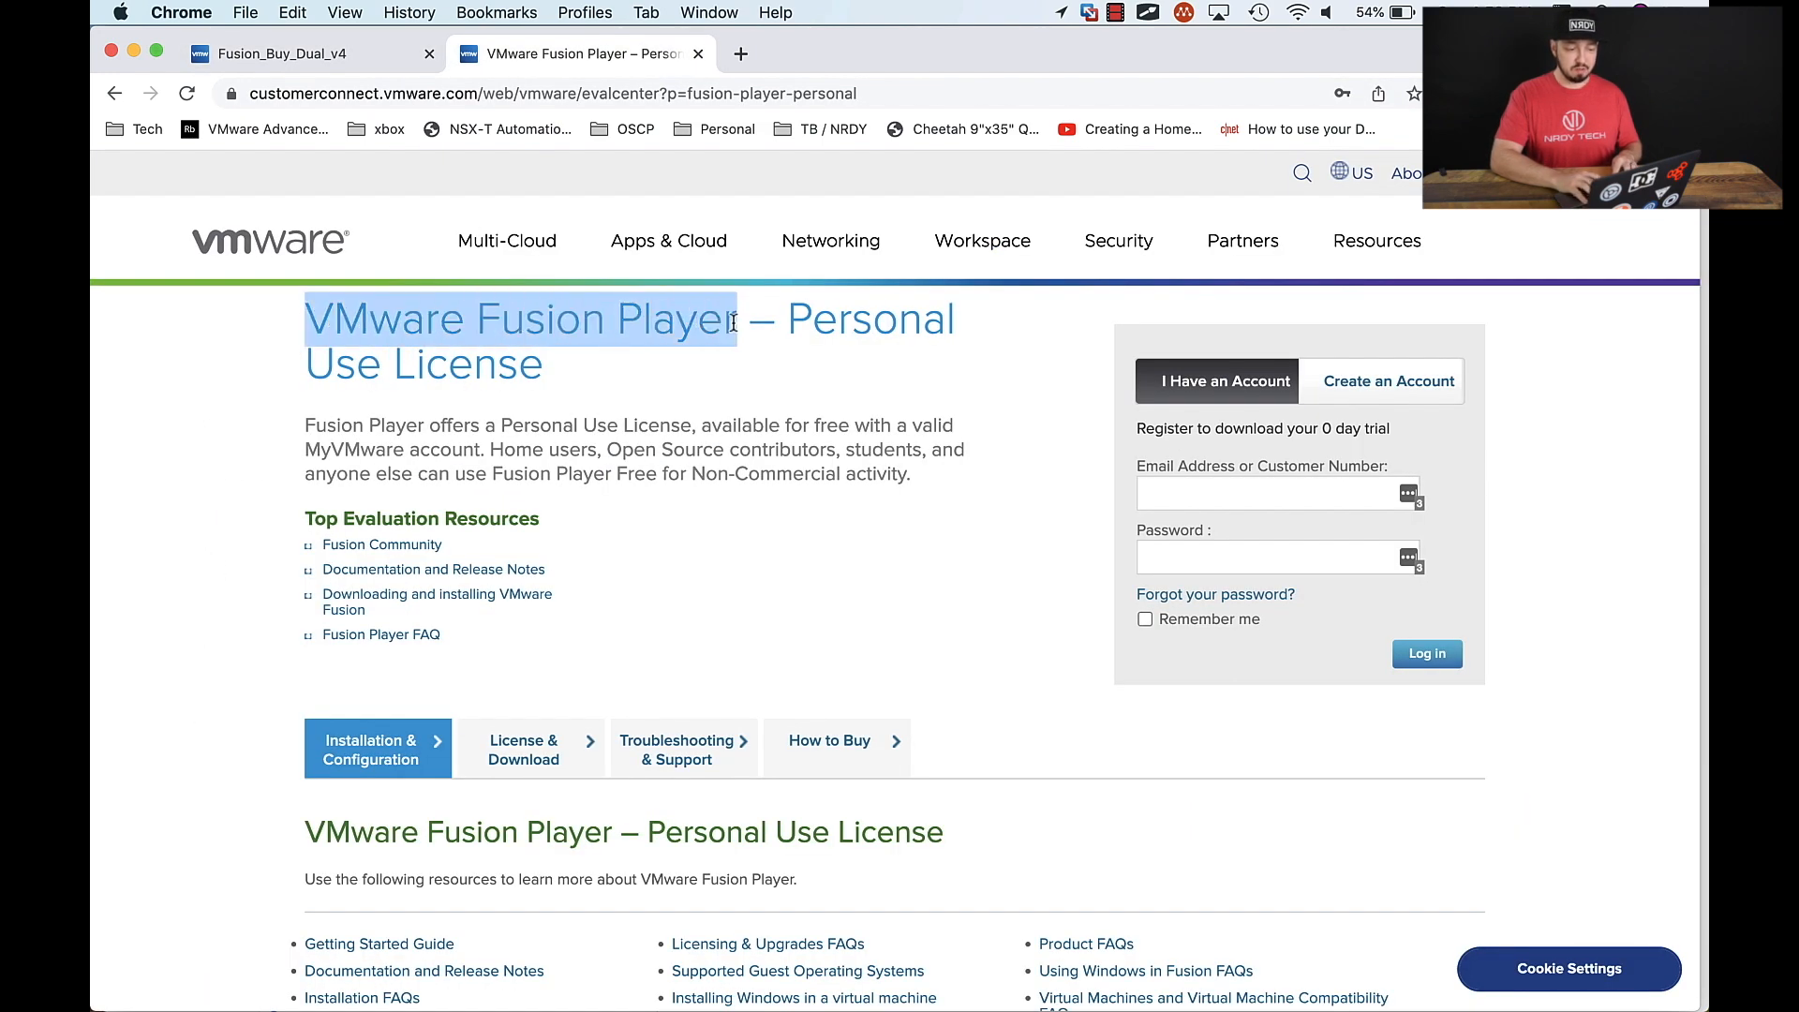
left_click_drag(740, 319, 509, 365)
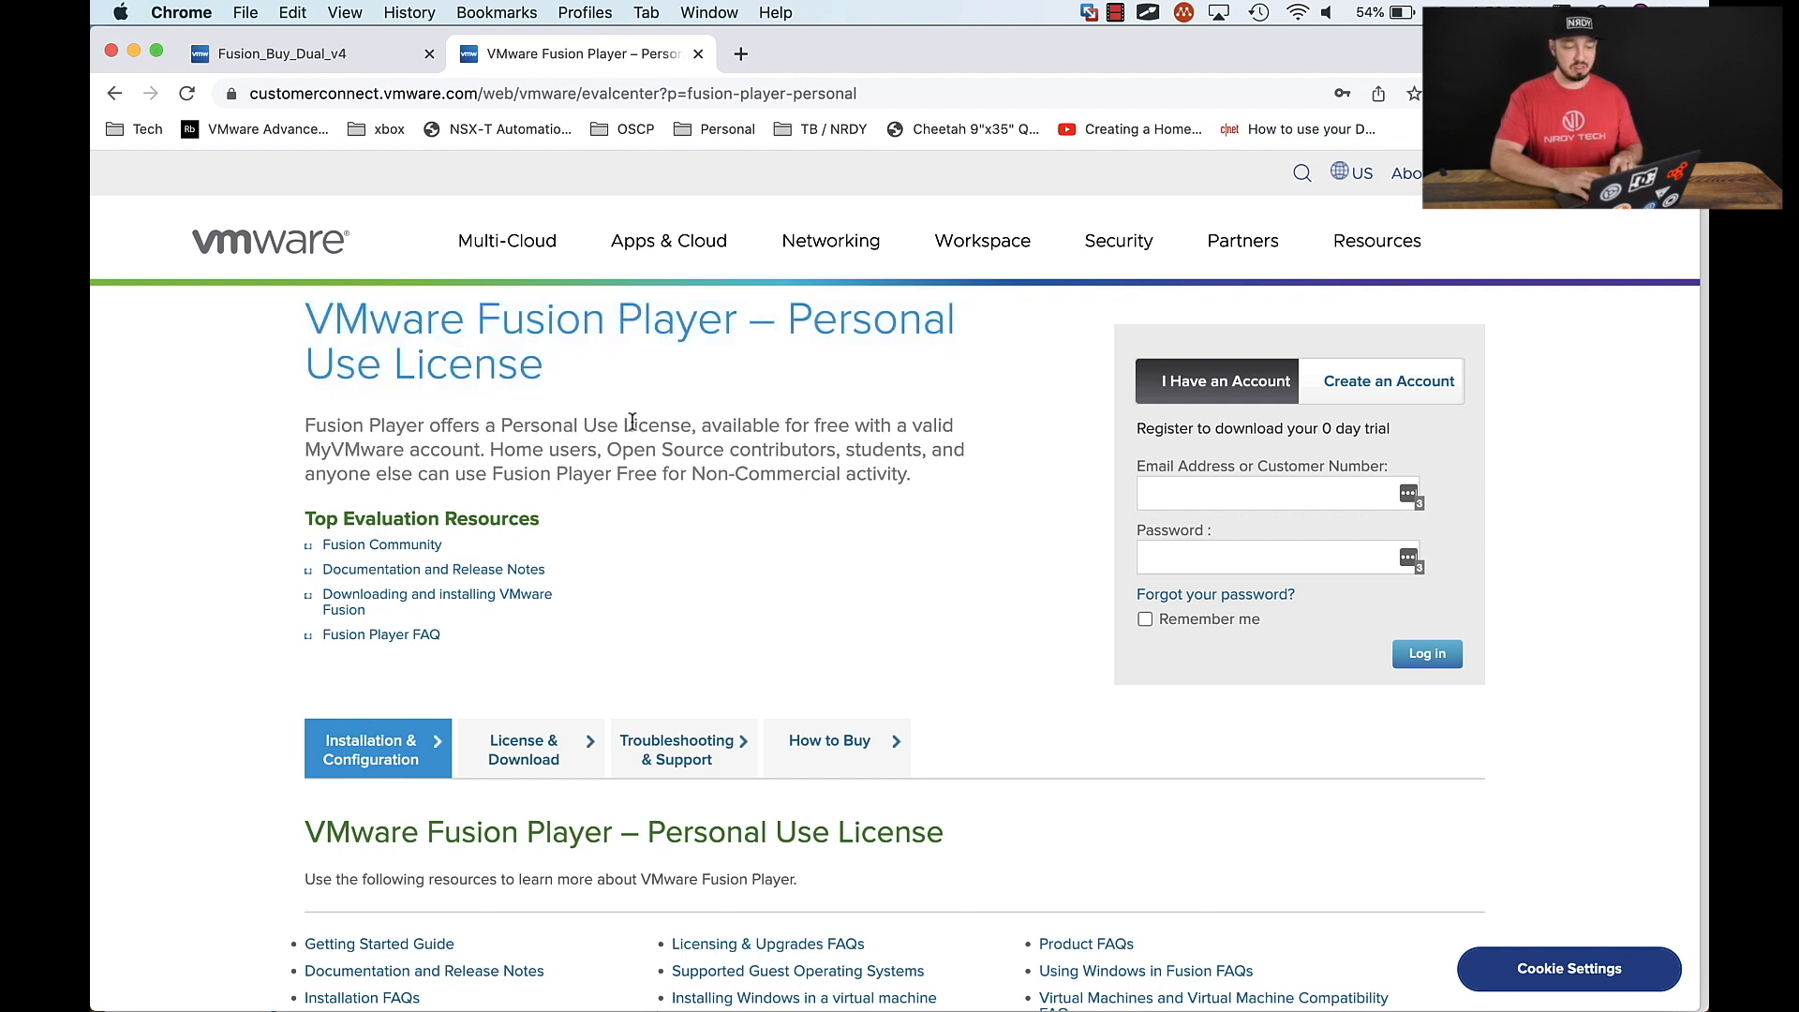
left_click_drag(697, 425, 841, 425)
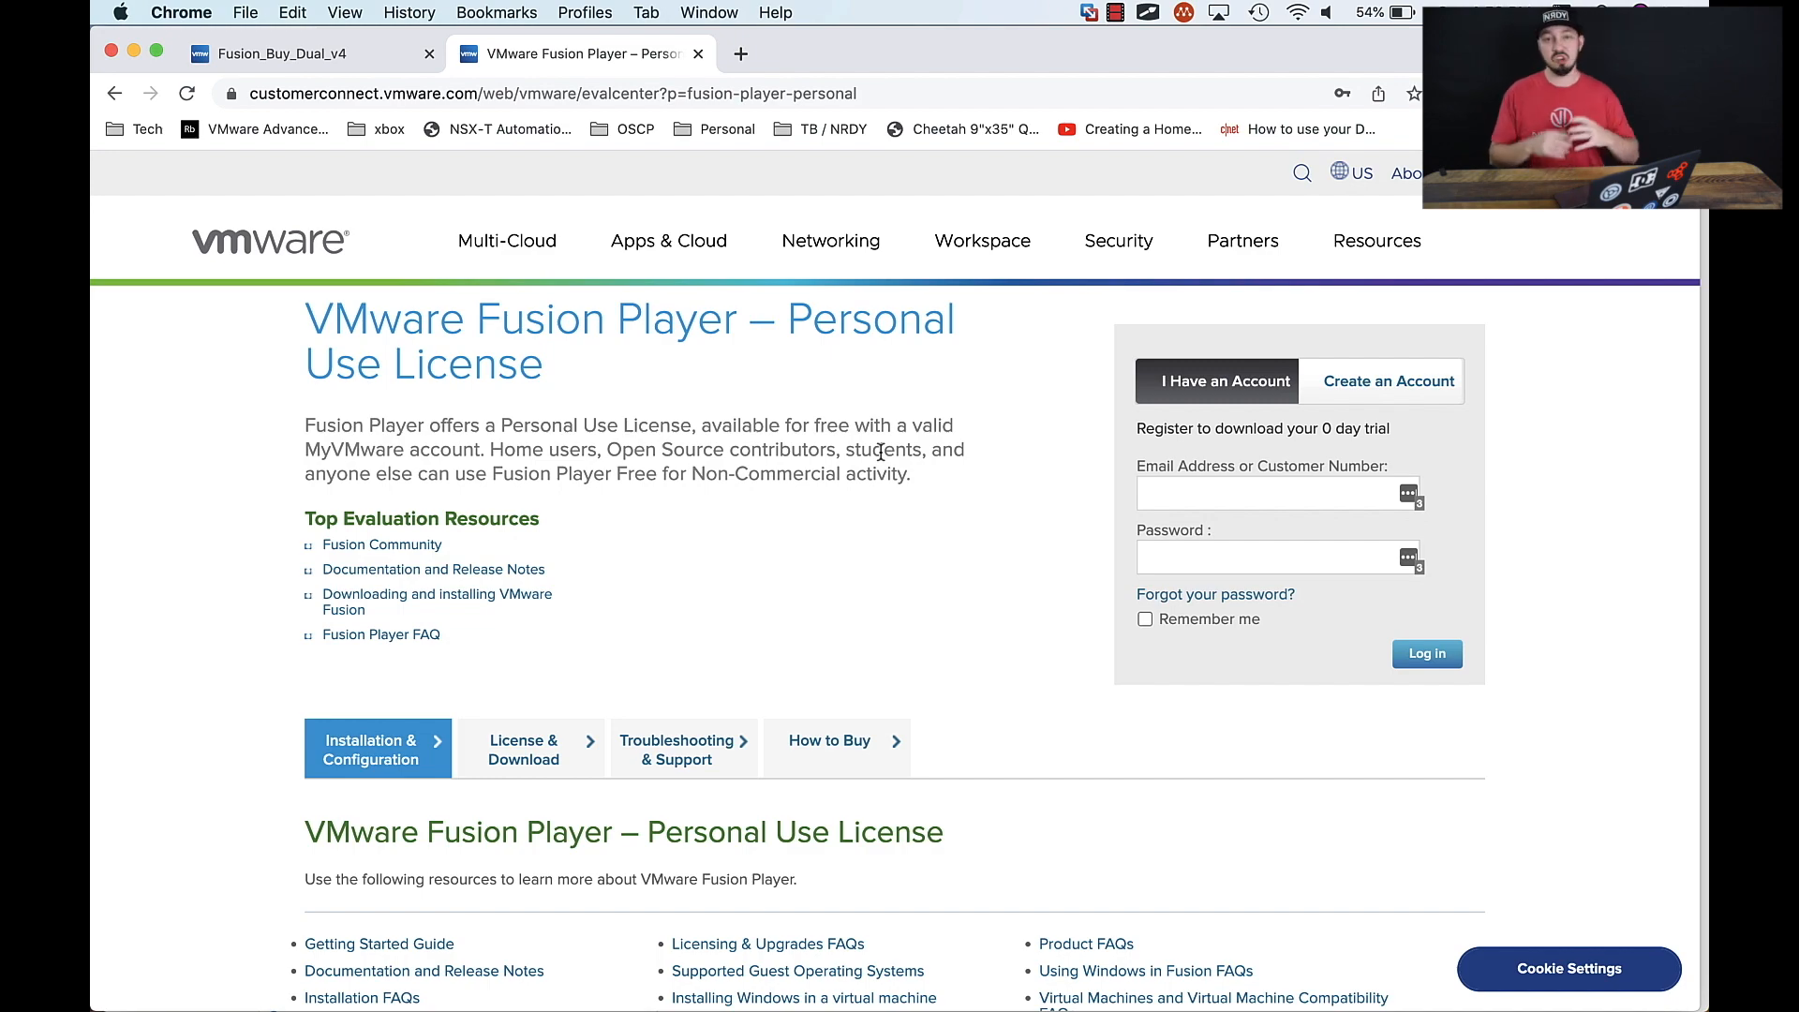
left_click(281, 52)
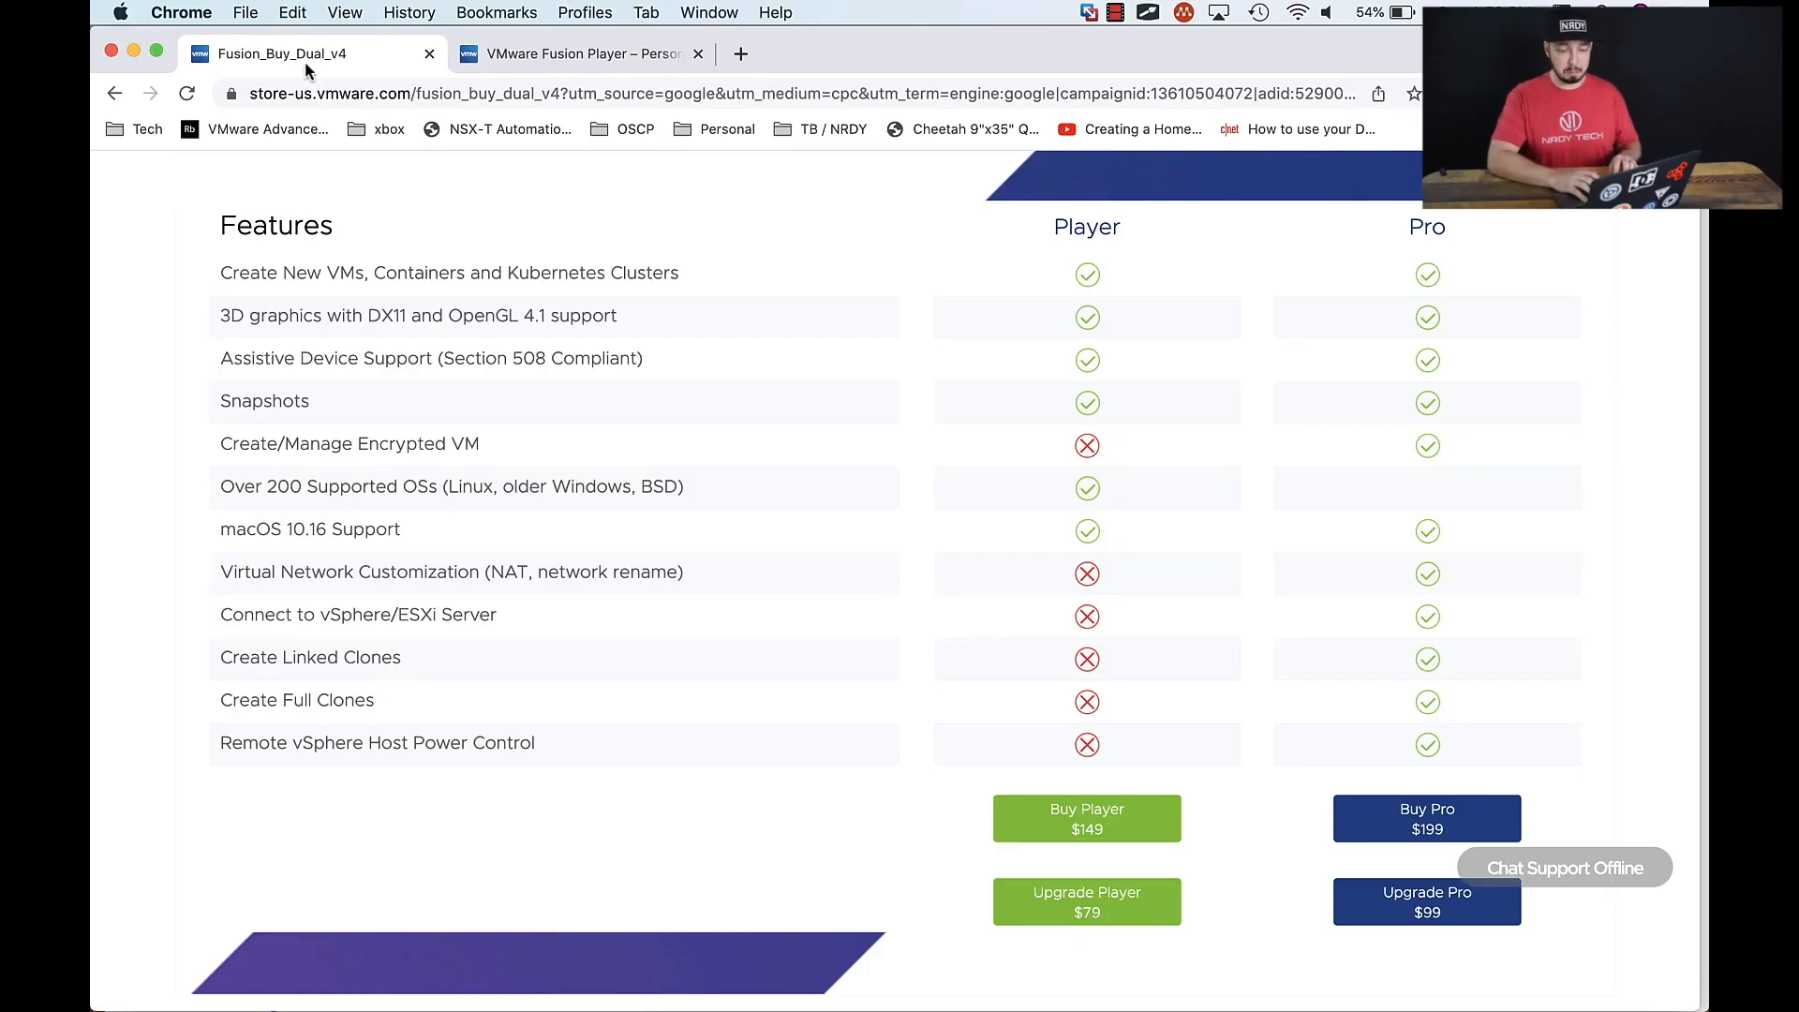
mouse_move(262, 17)
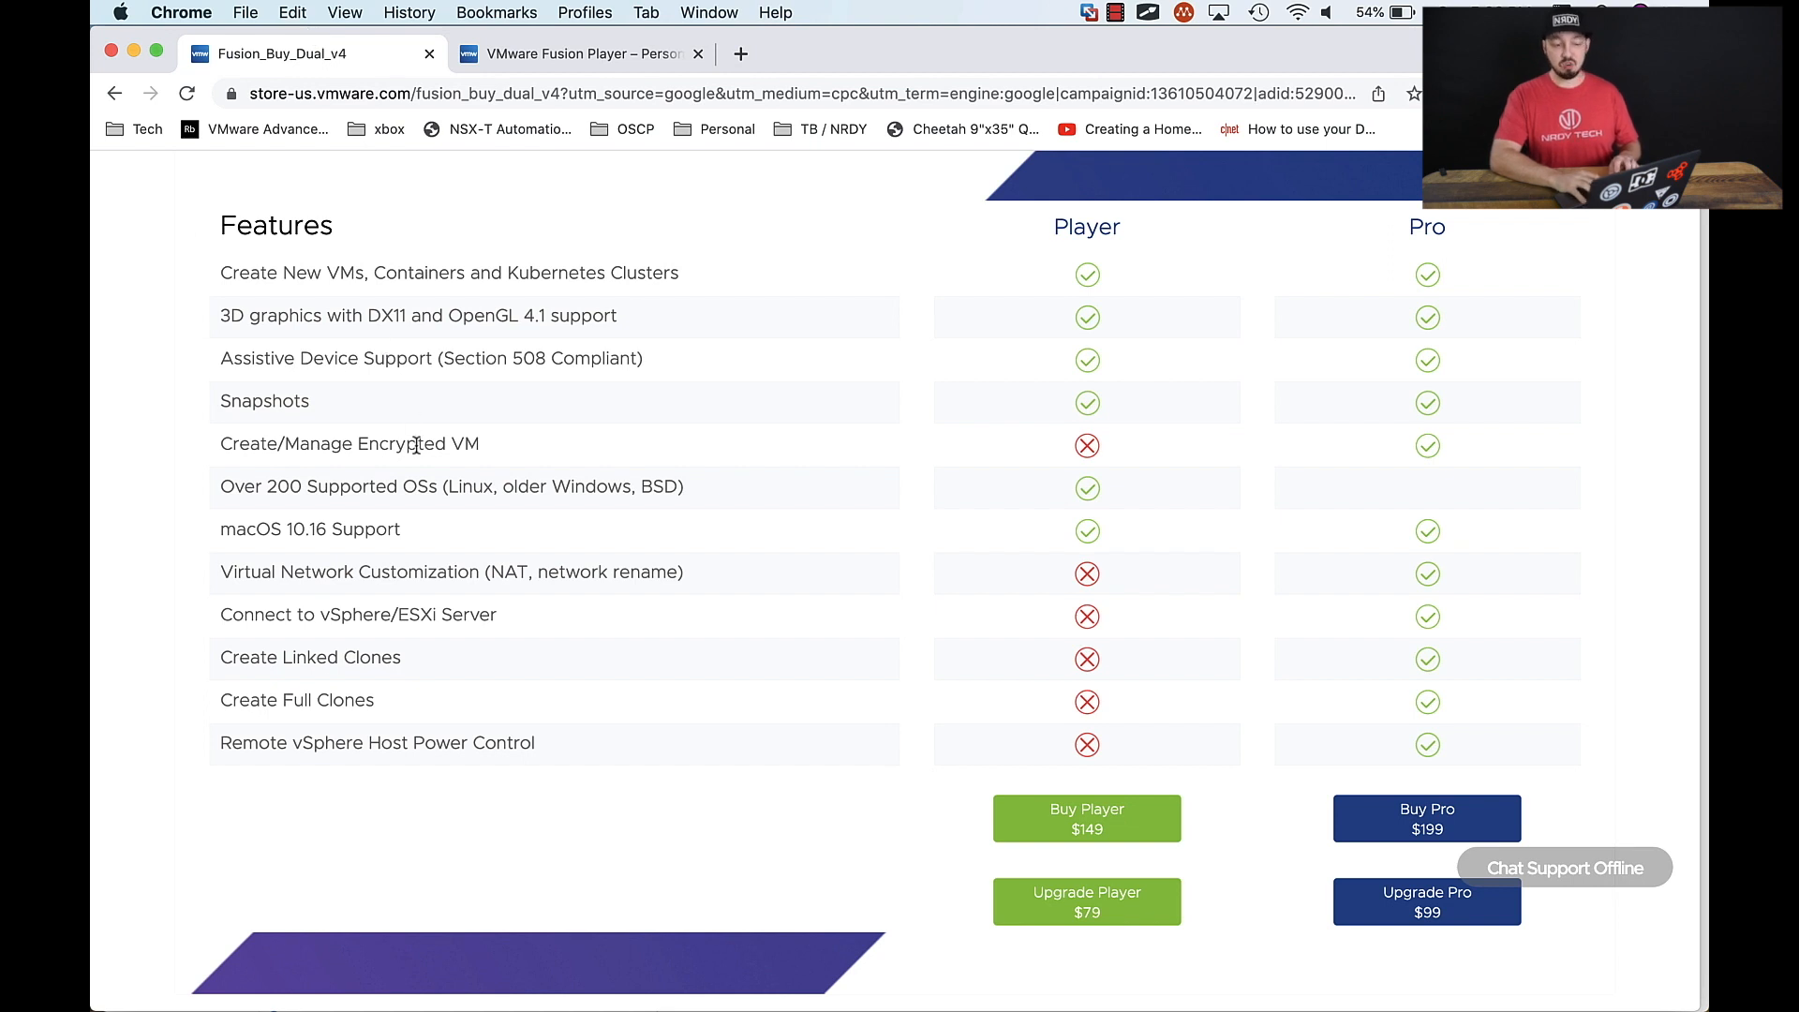
mouse_move(1079, 499)
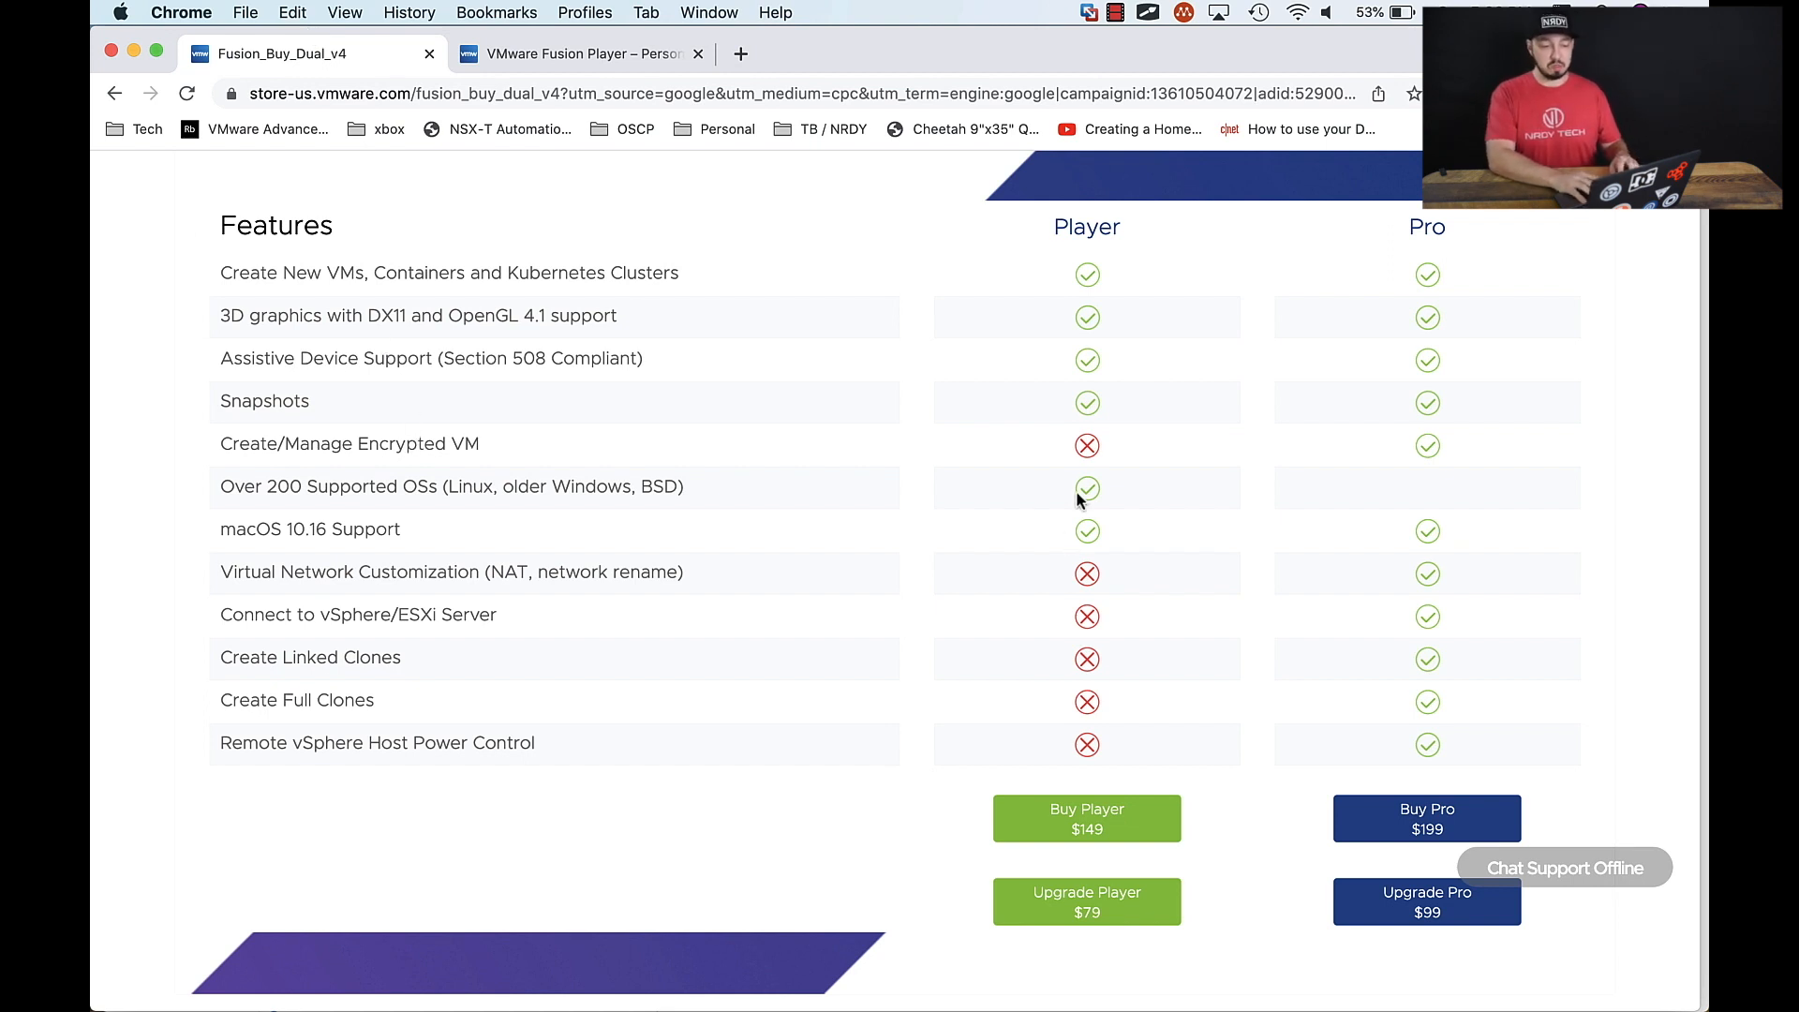
mouse_move(1086, 463)
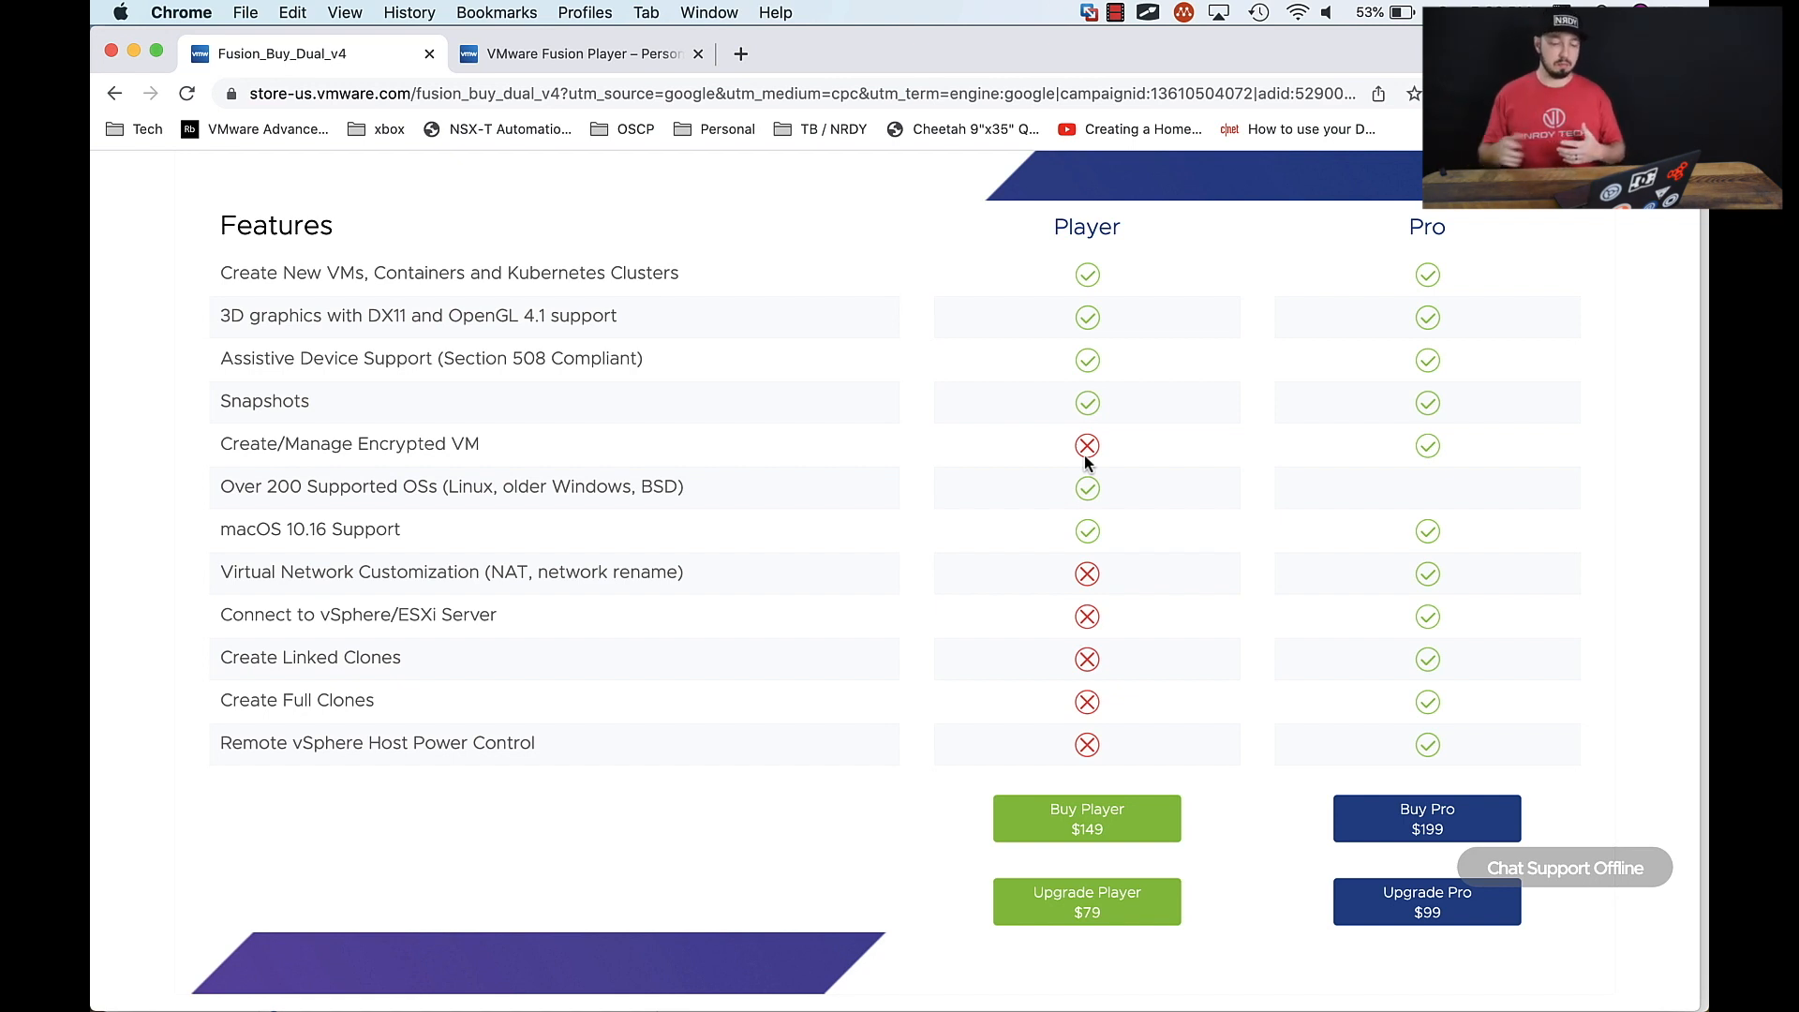
mouse_move(270, 594)
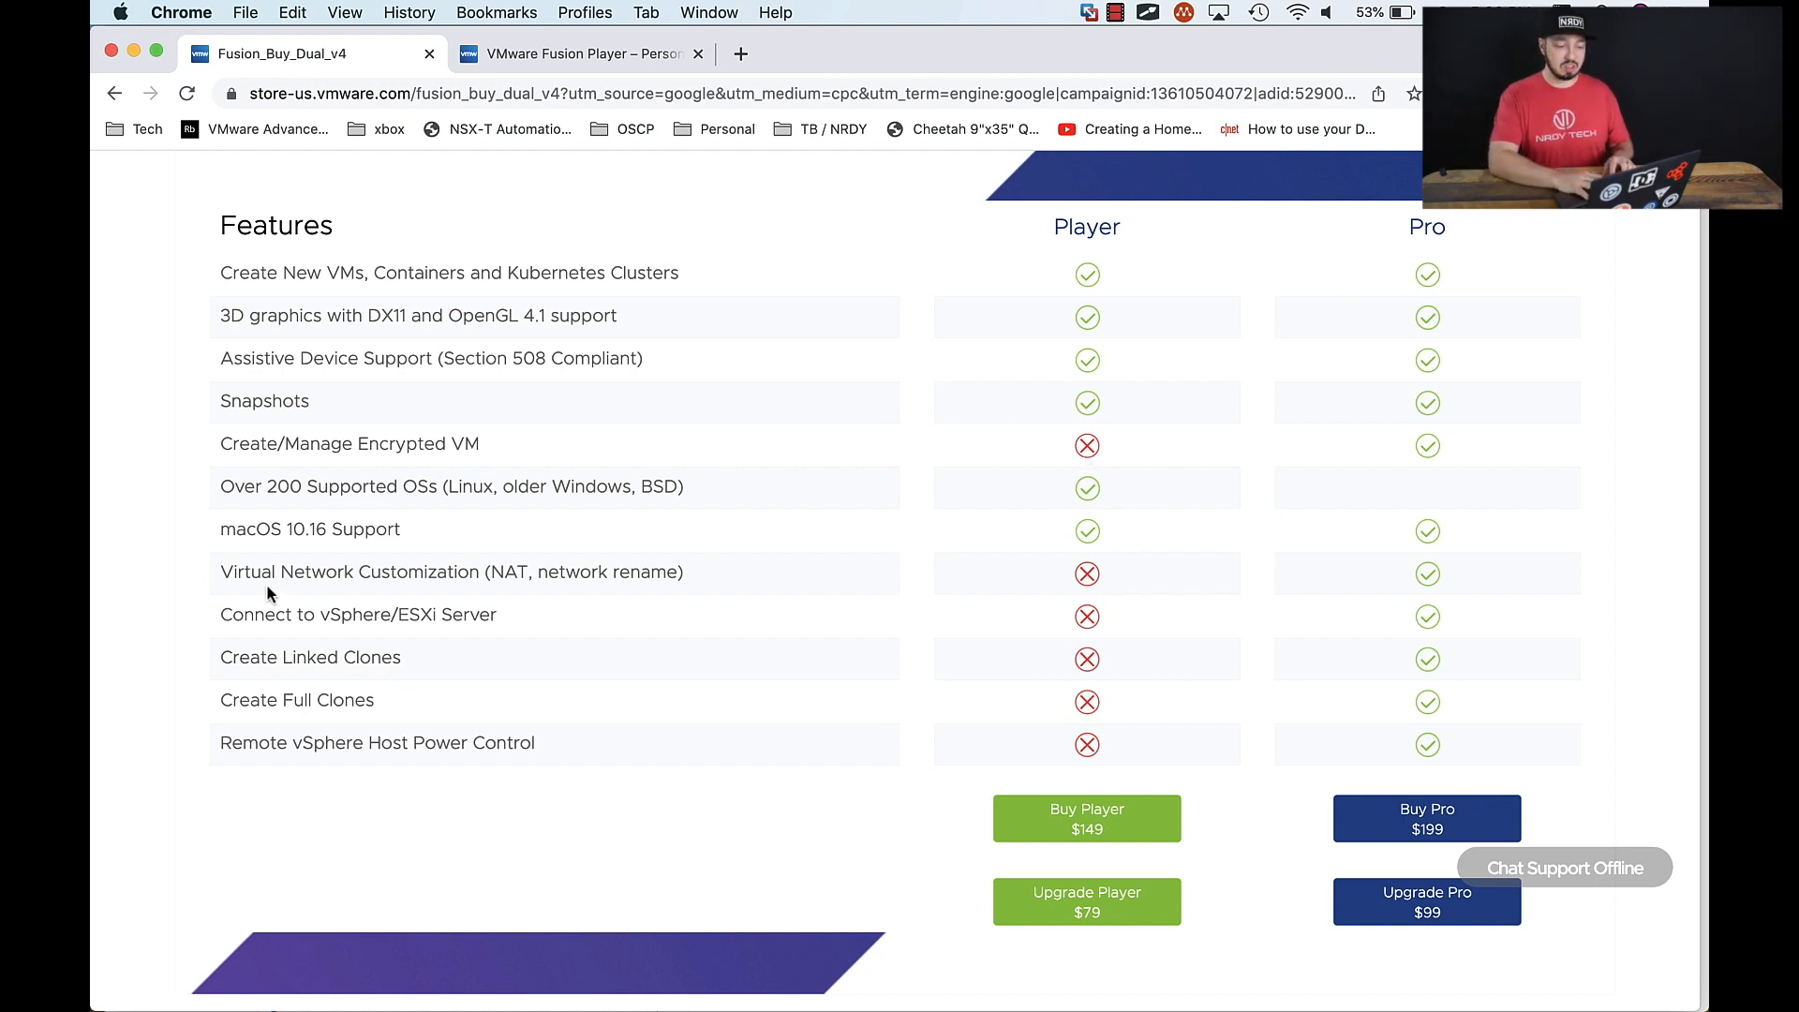
Step: Select the words Virtual Network Customization in the features table, a Pro-only capability
double_click(350, 572)
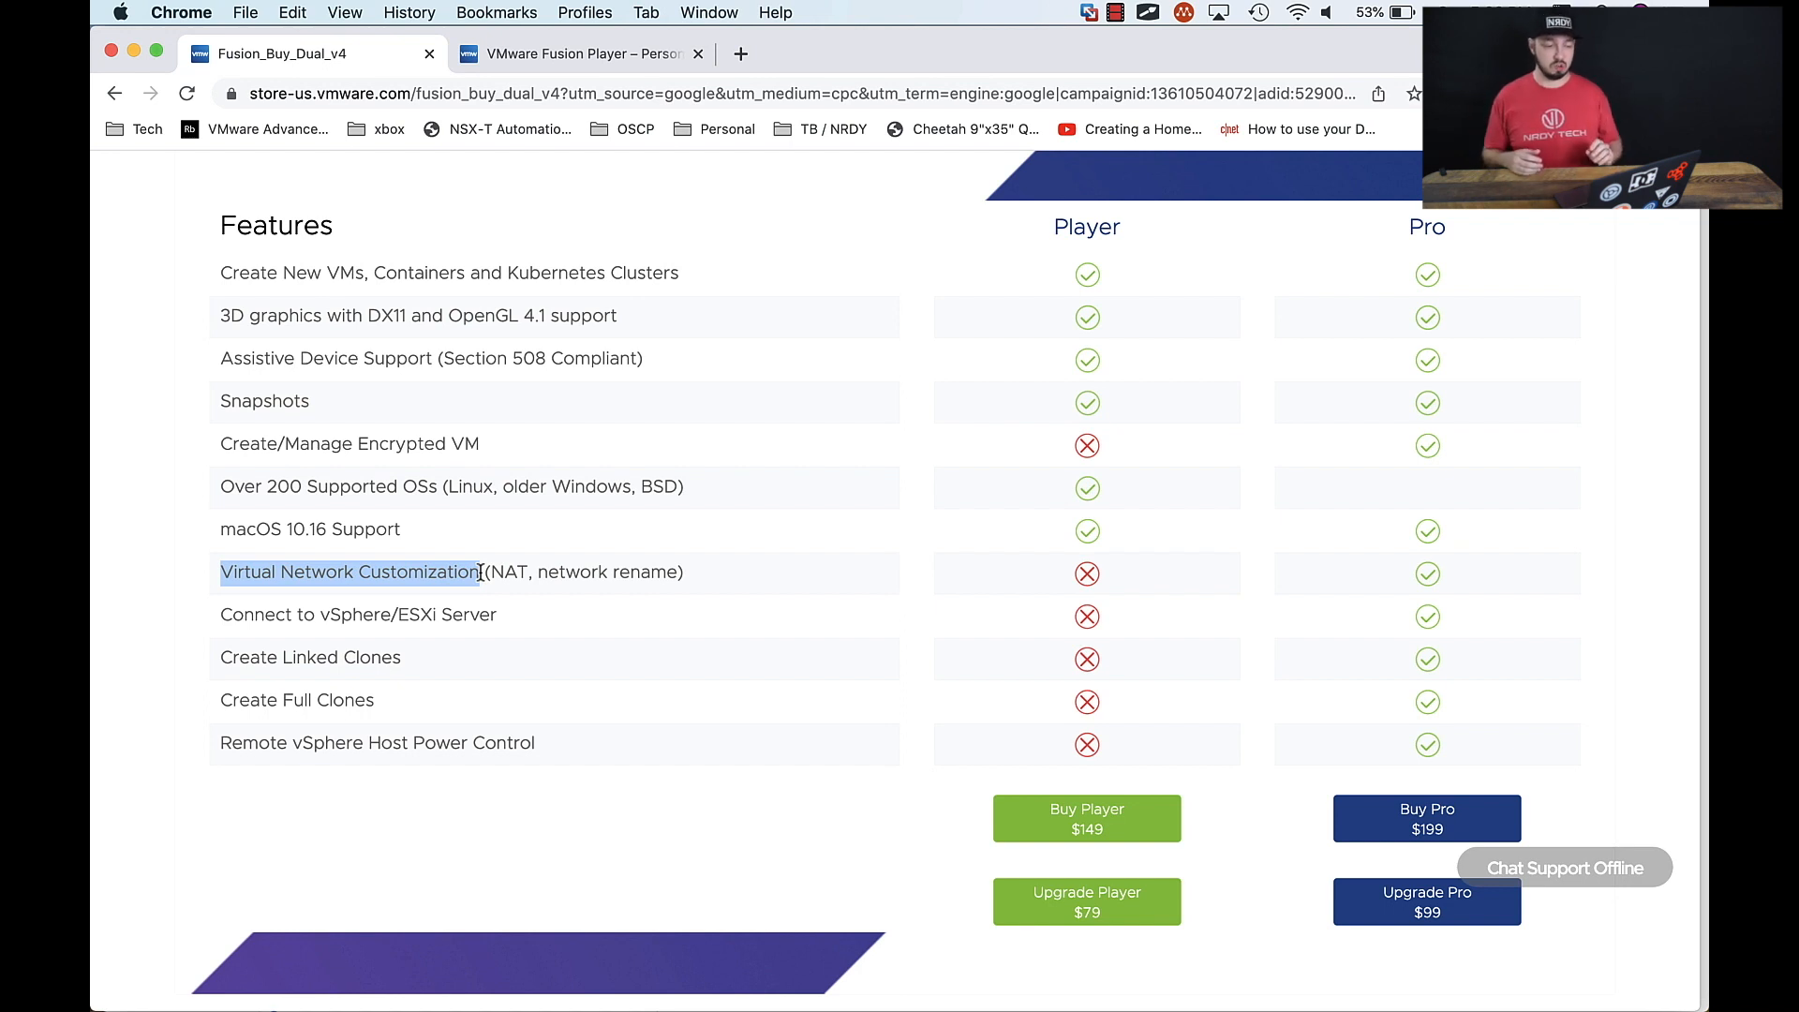
mouse_move(221, 654)
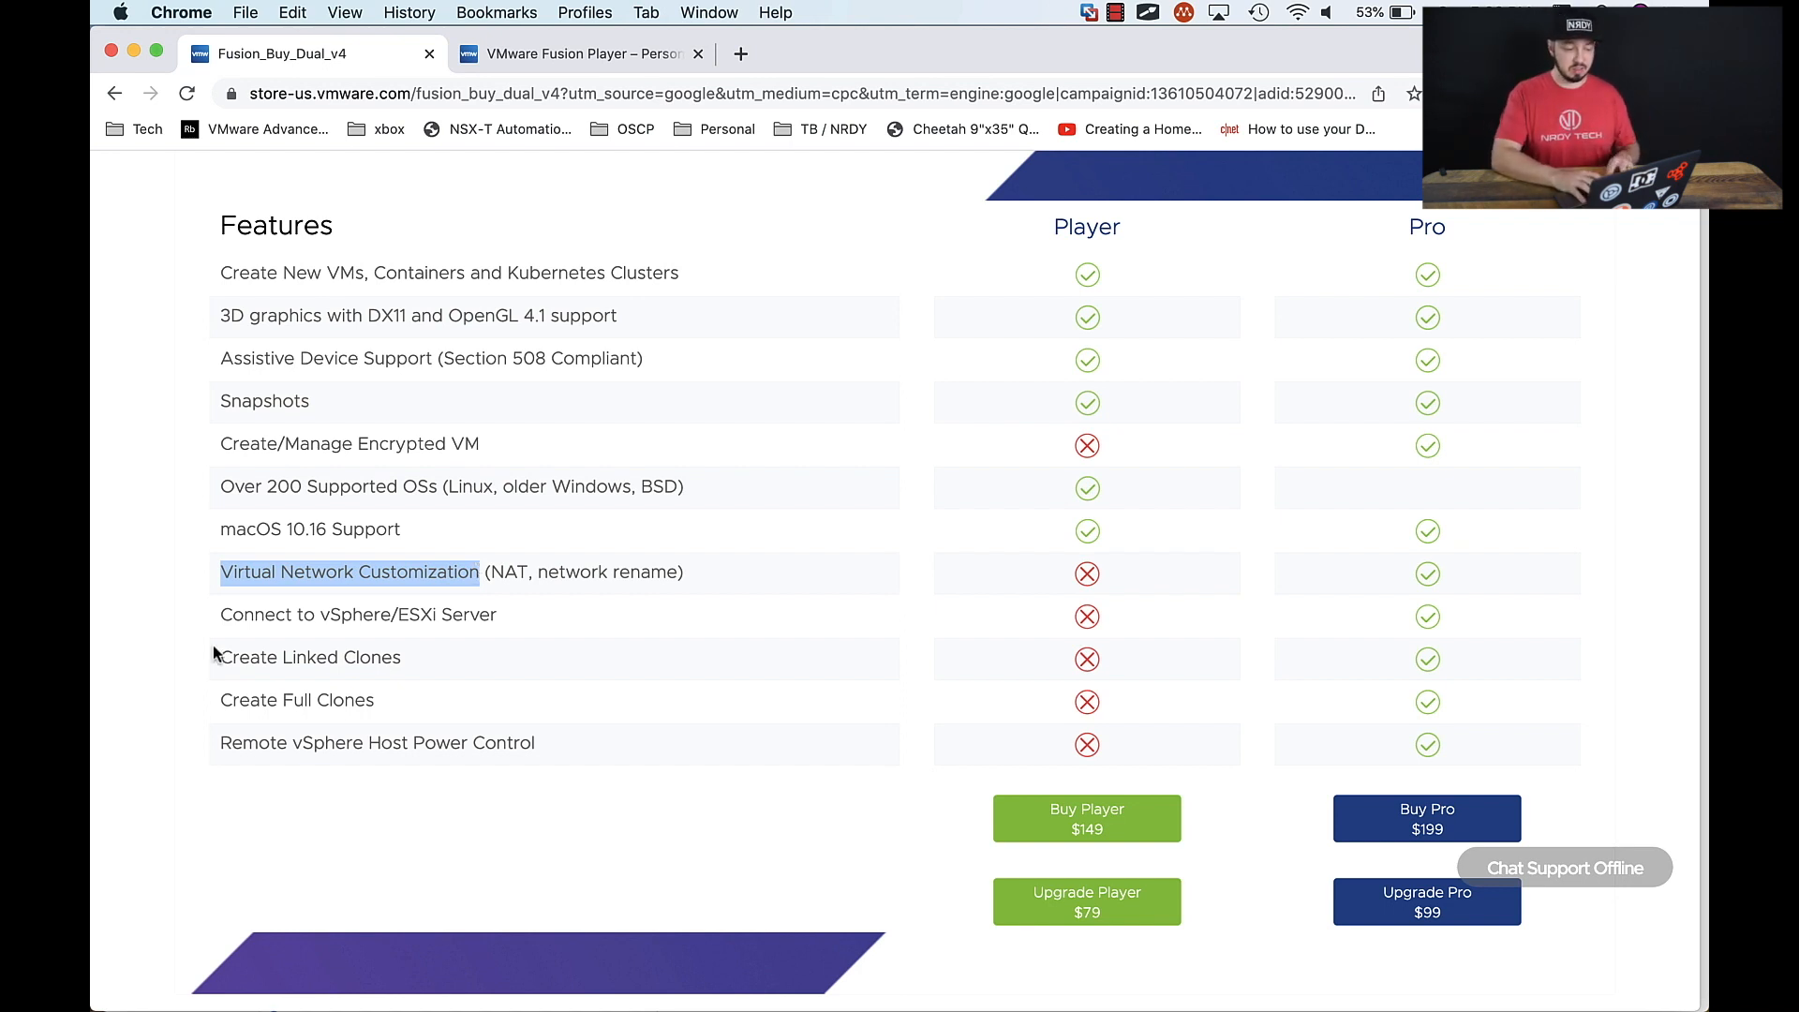